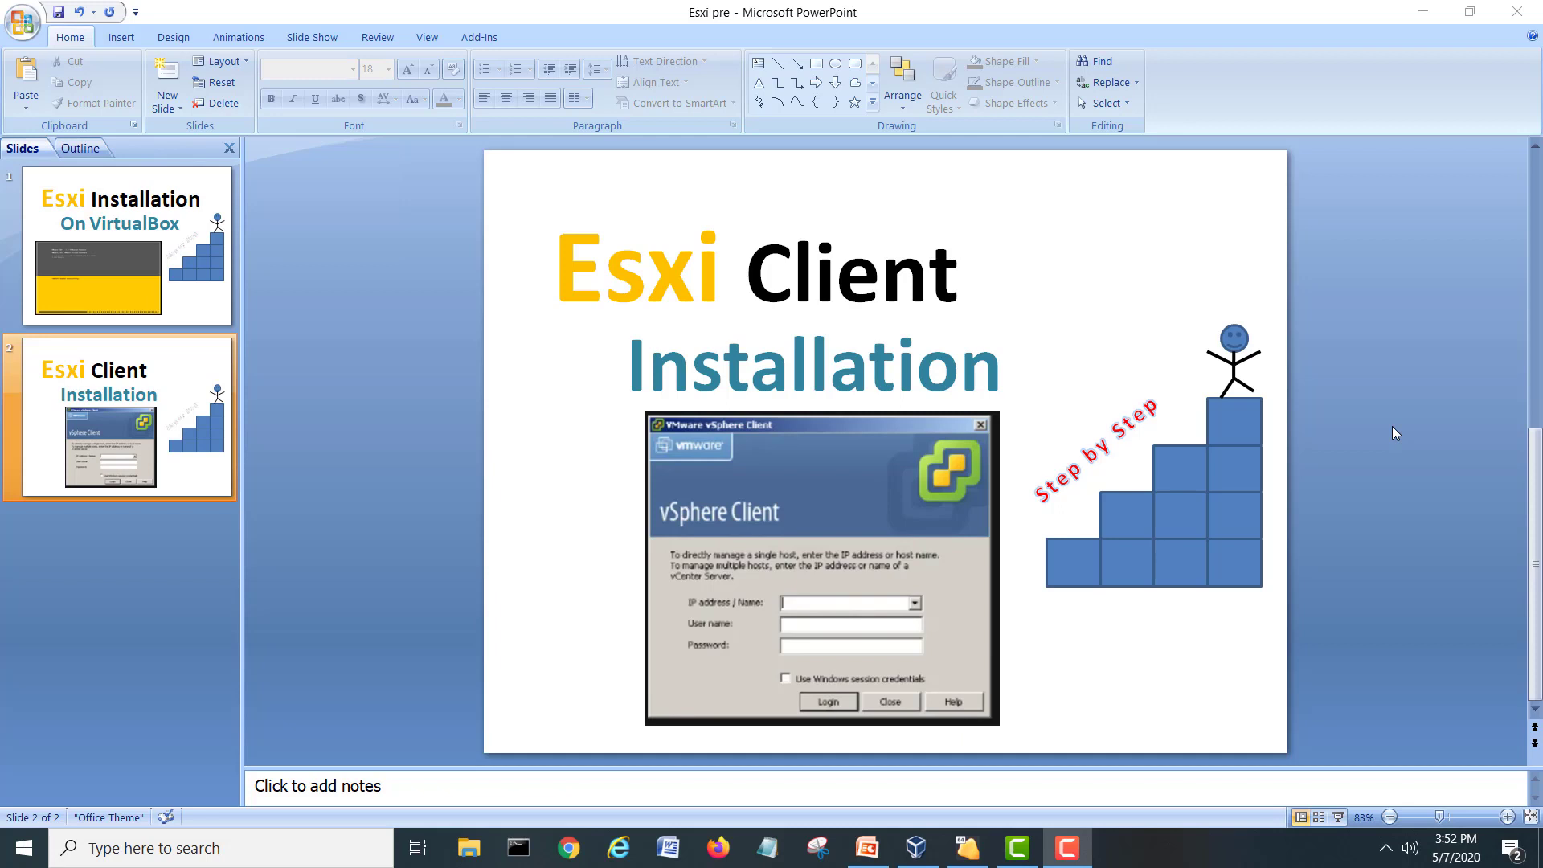
mouse_move(1231, 492)
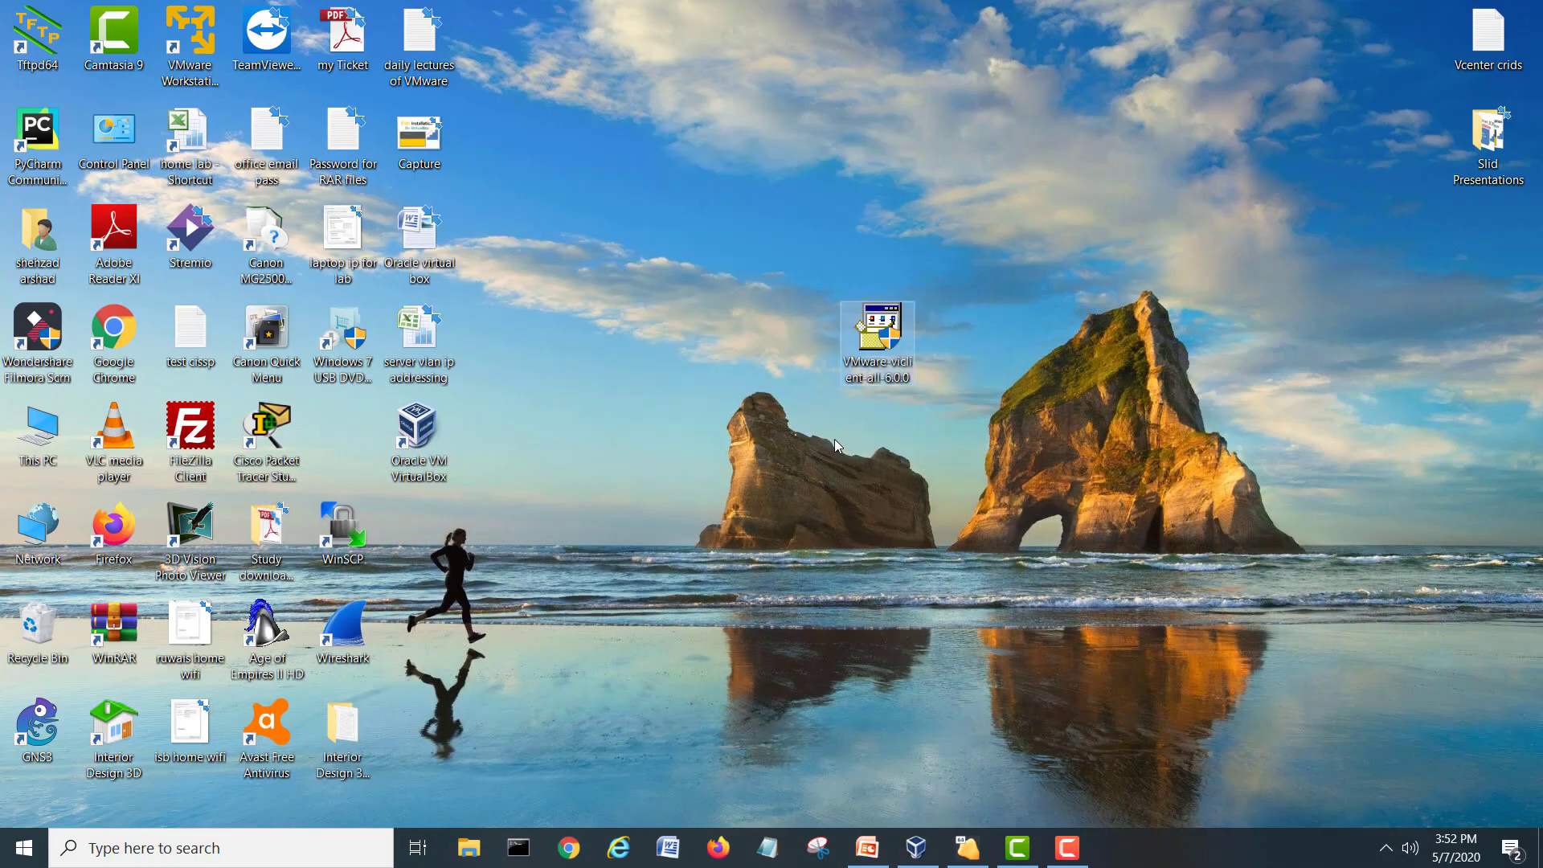
mouse_move(876, 334)
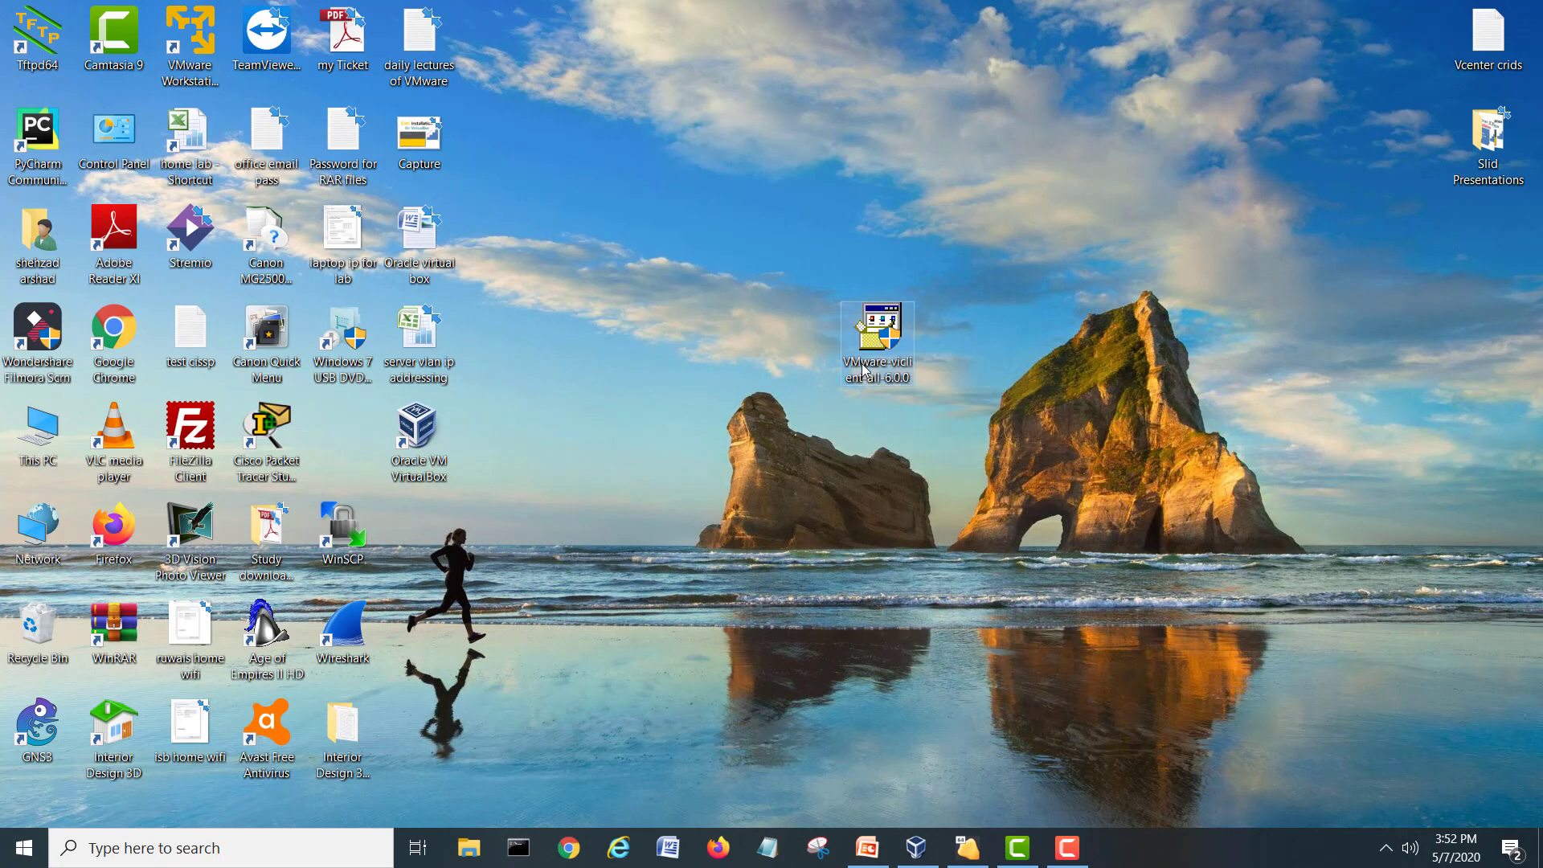
mouse_move(875, 329)
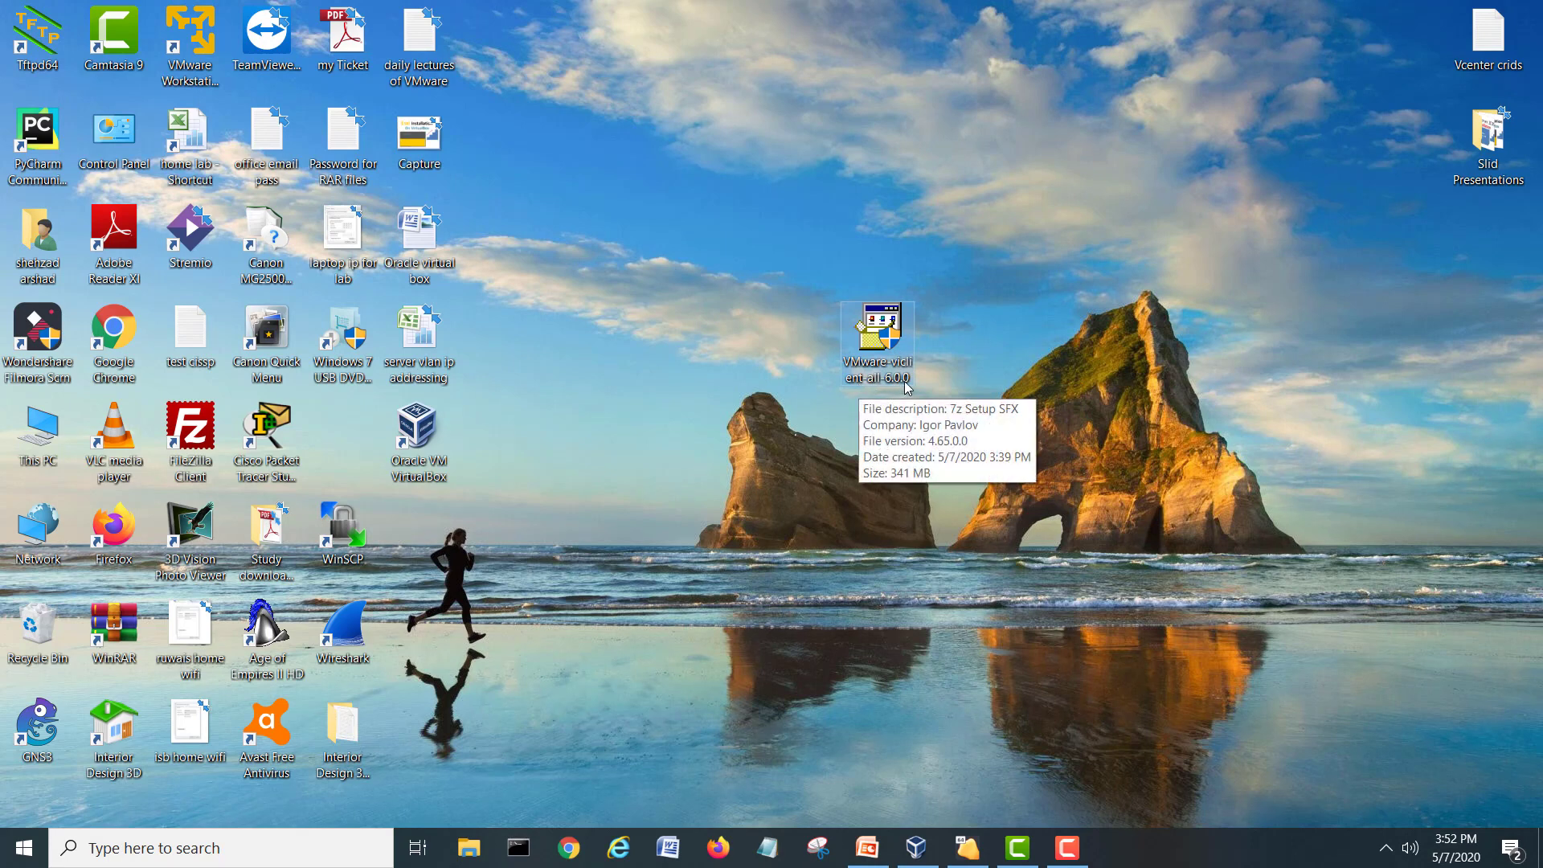
mouse_move(889, 391)
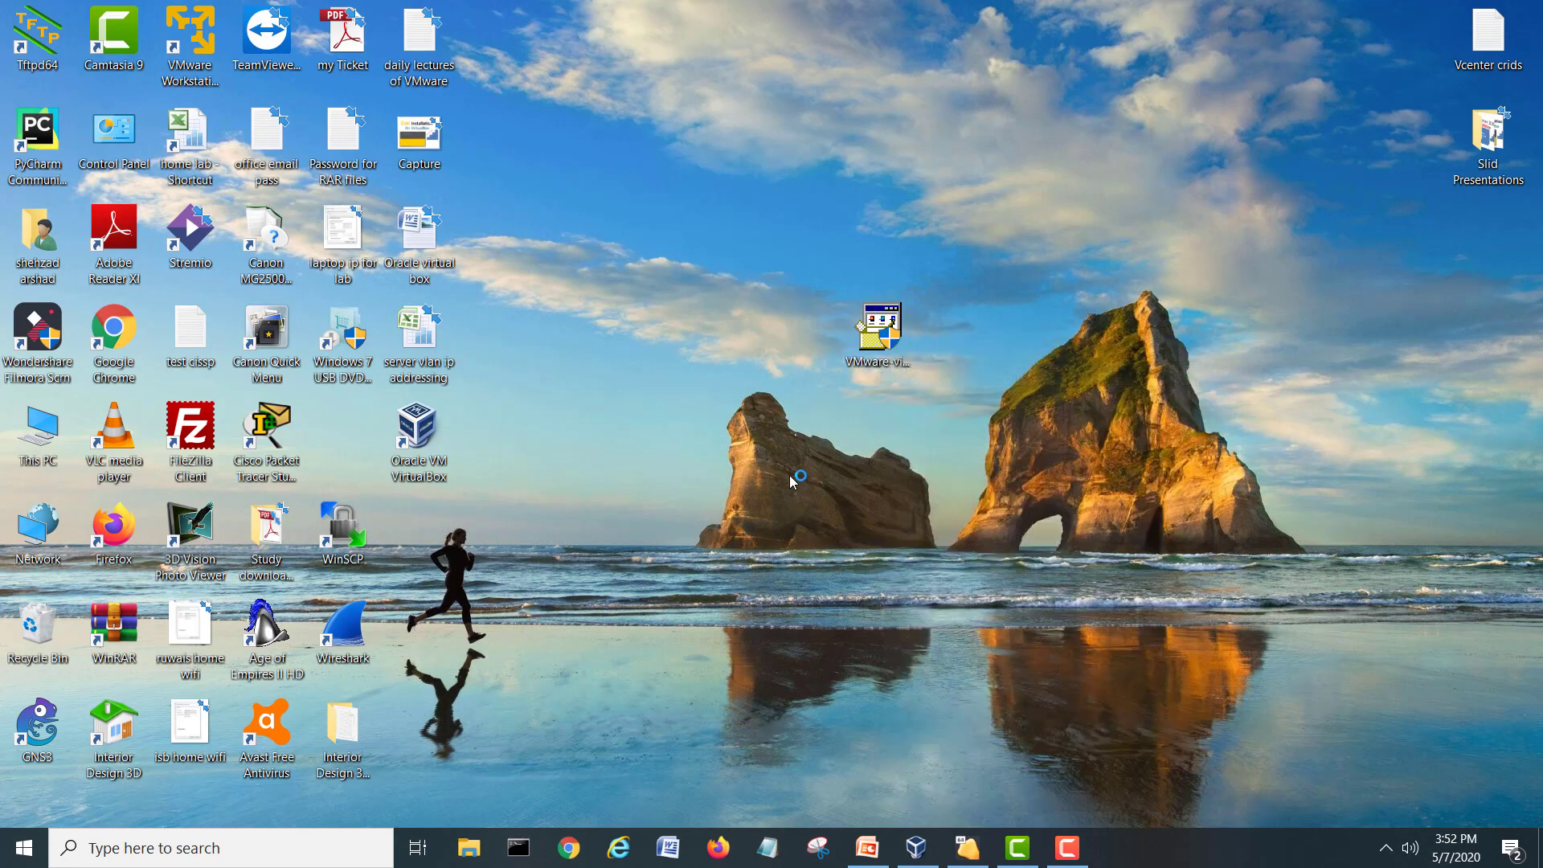
mouse_move(777, 464)
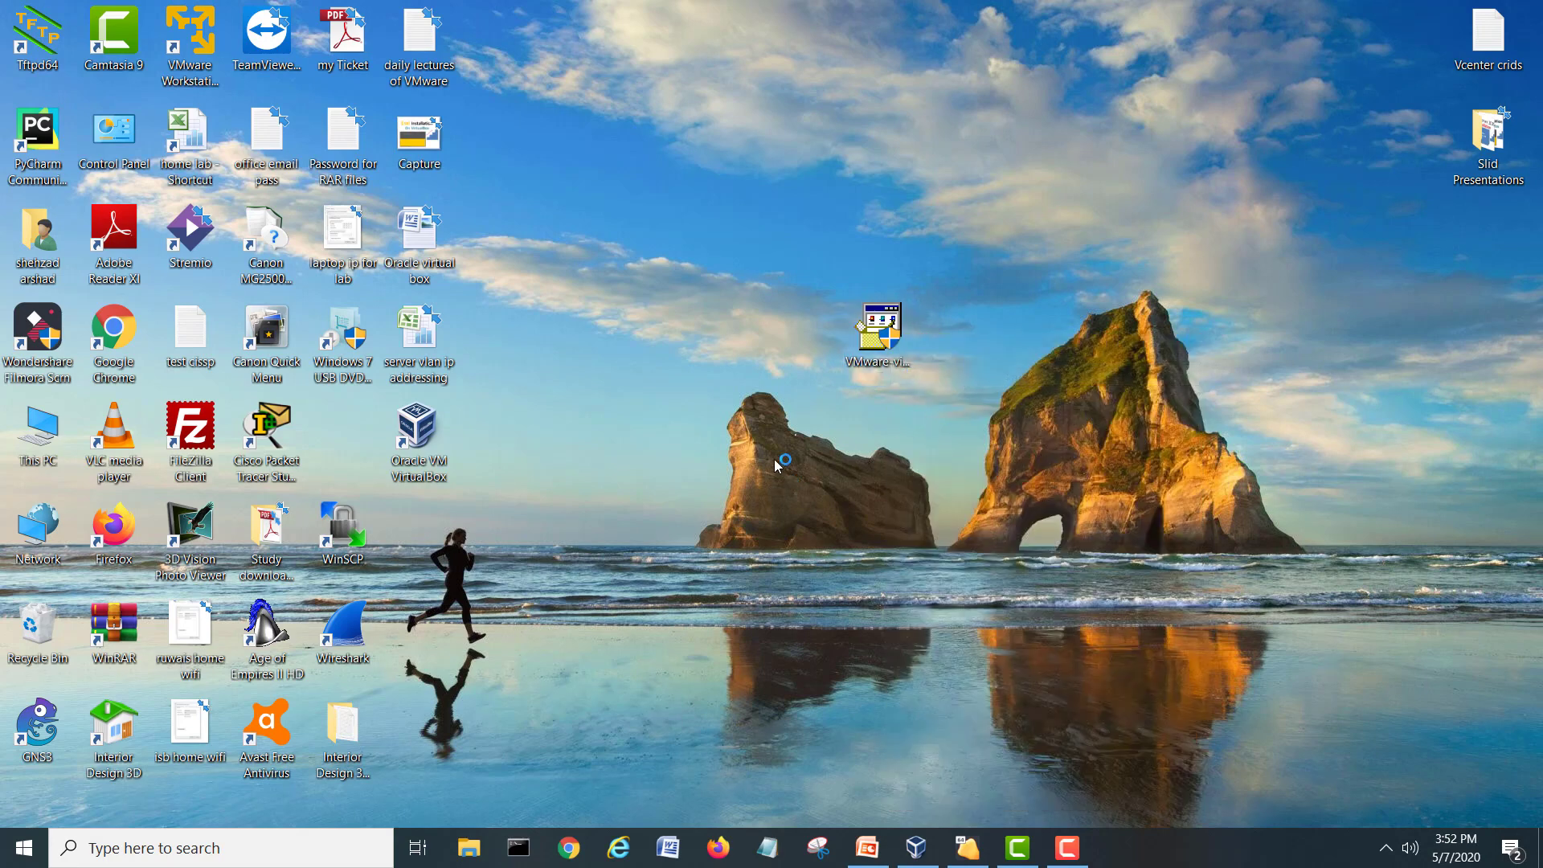
Launch the VMware-viclient-all-6.0.0 installer from the desktop, allowing it past SmartScreen.
double_click(878, 325)
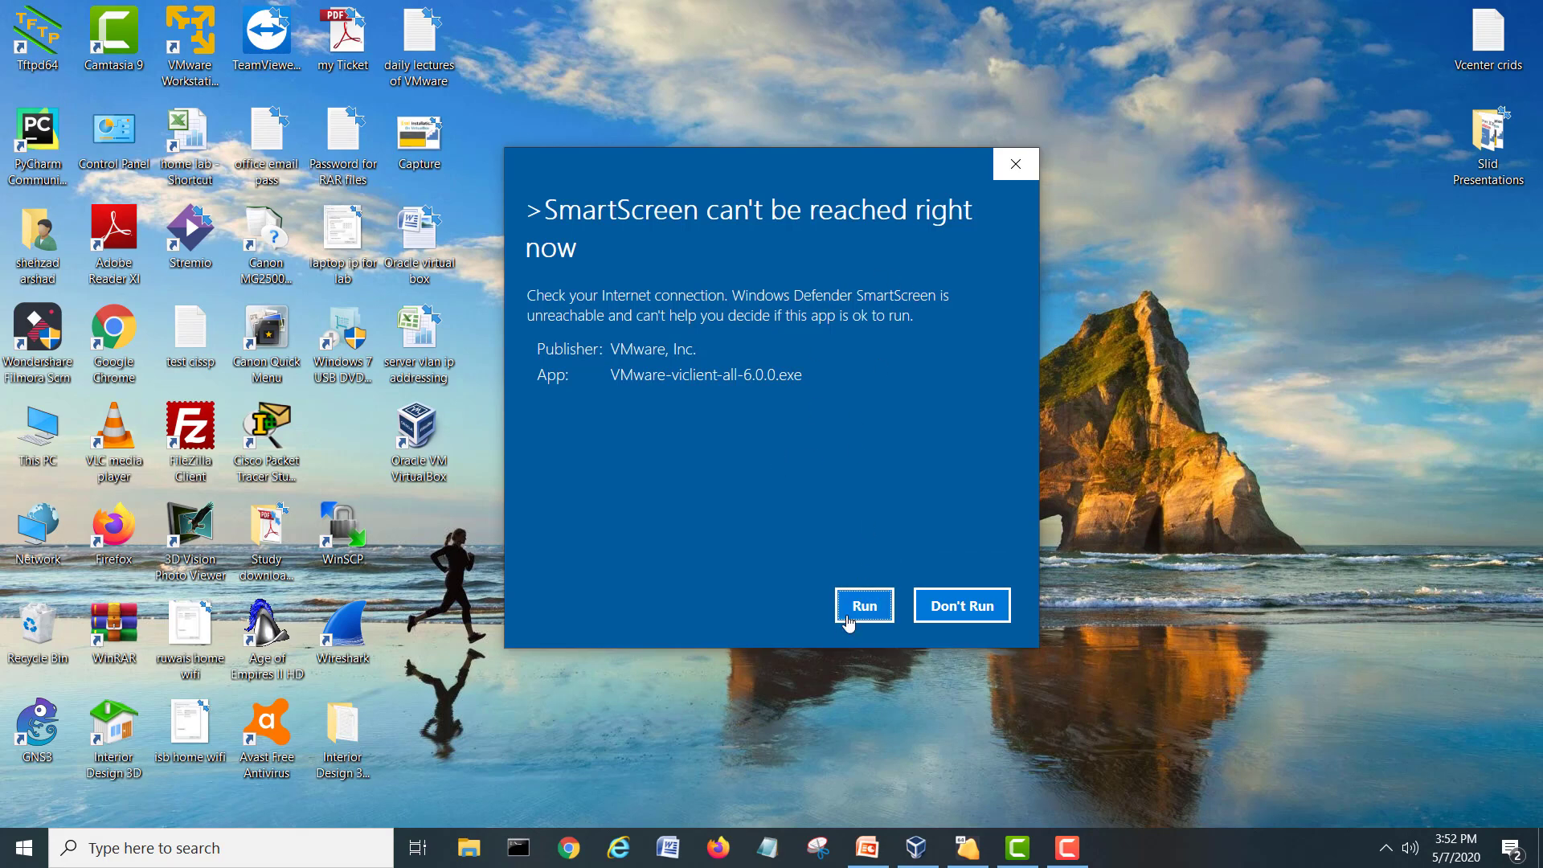
left_click(863, 605)
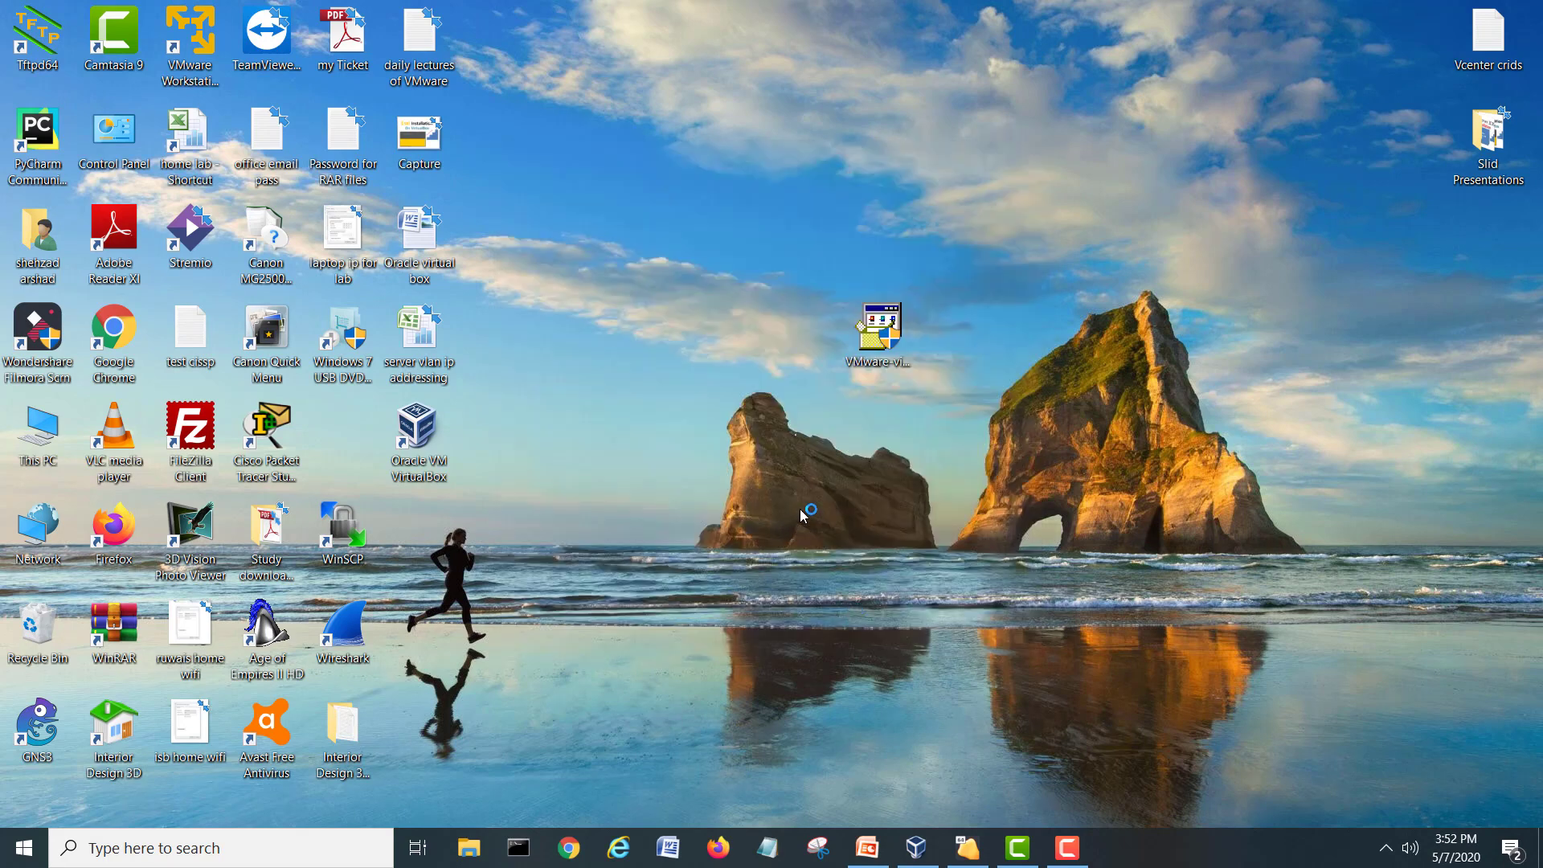
mouse_move(935, 448)
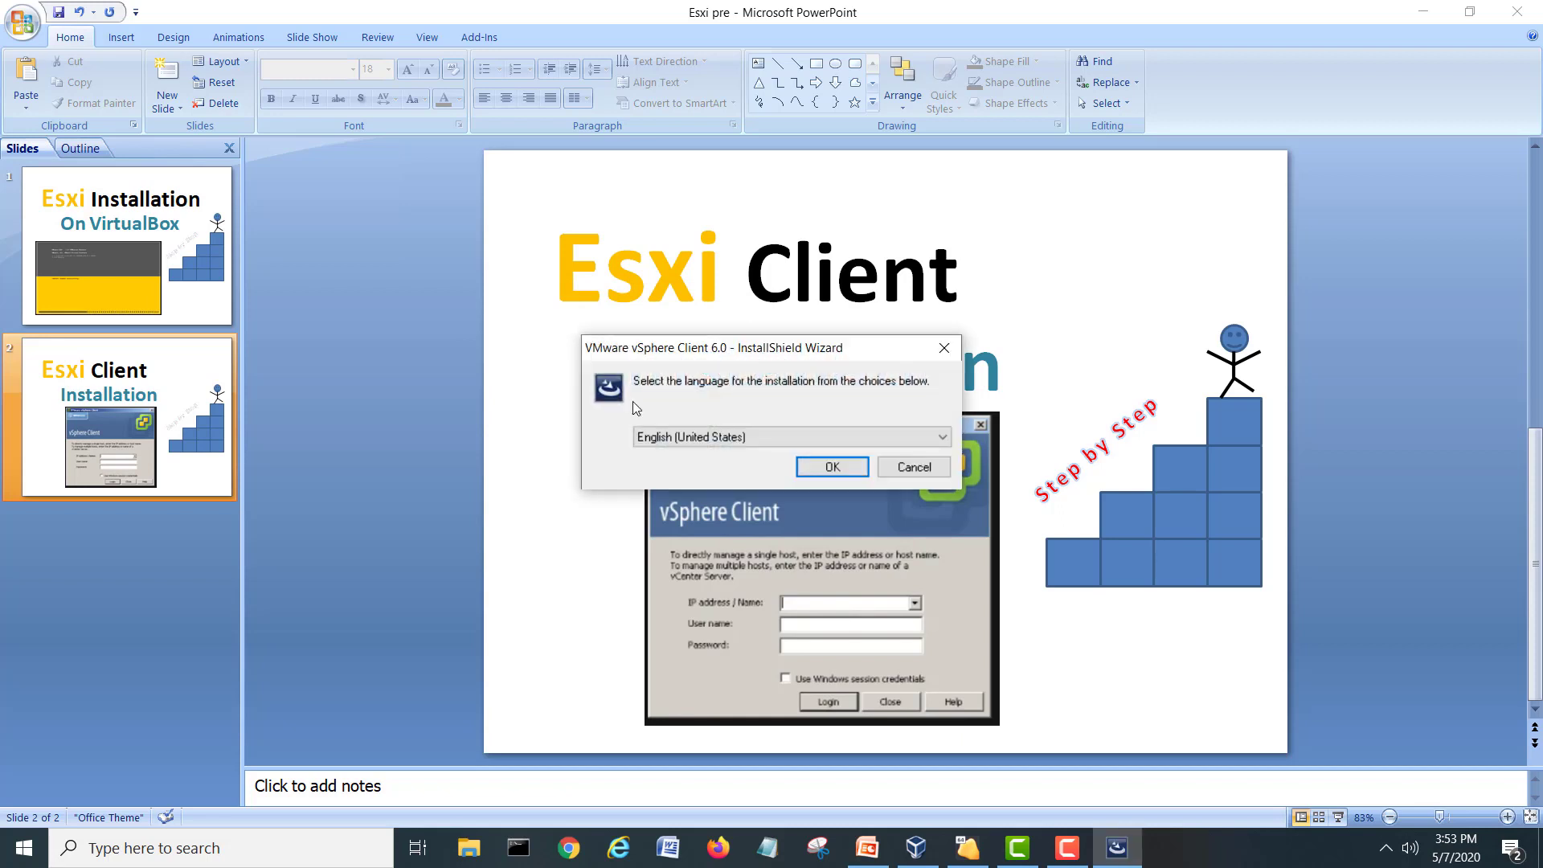
Run the vSphere Client 6.0 setup in English with the default install folder, then finish.
left_click(830, 466)
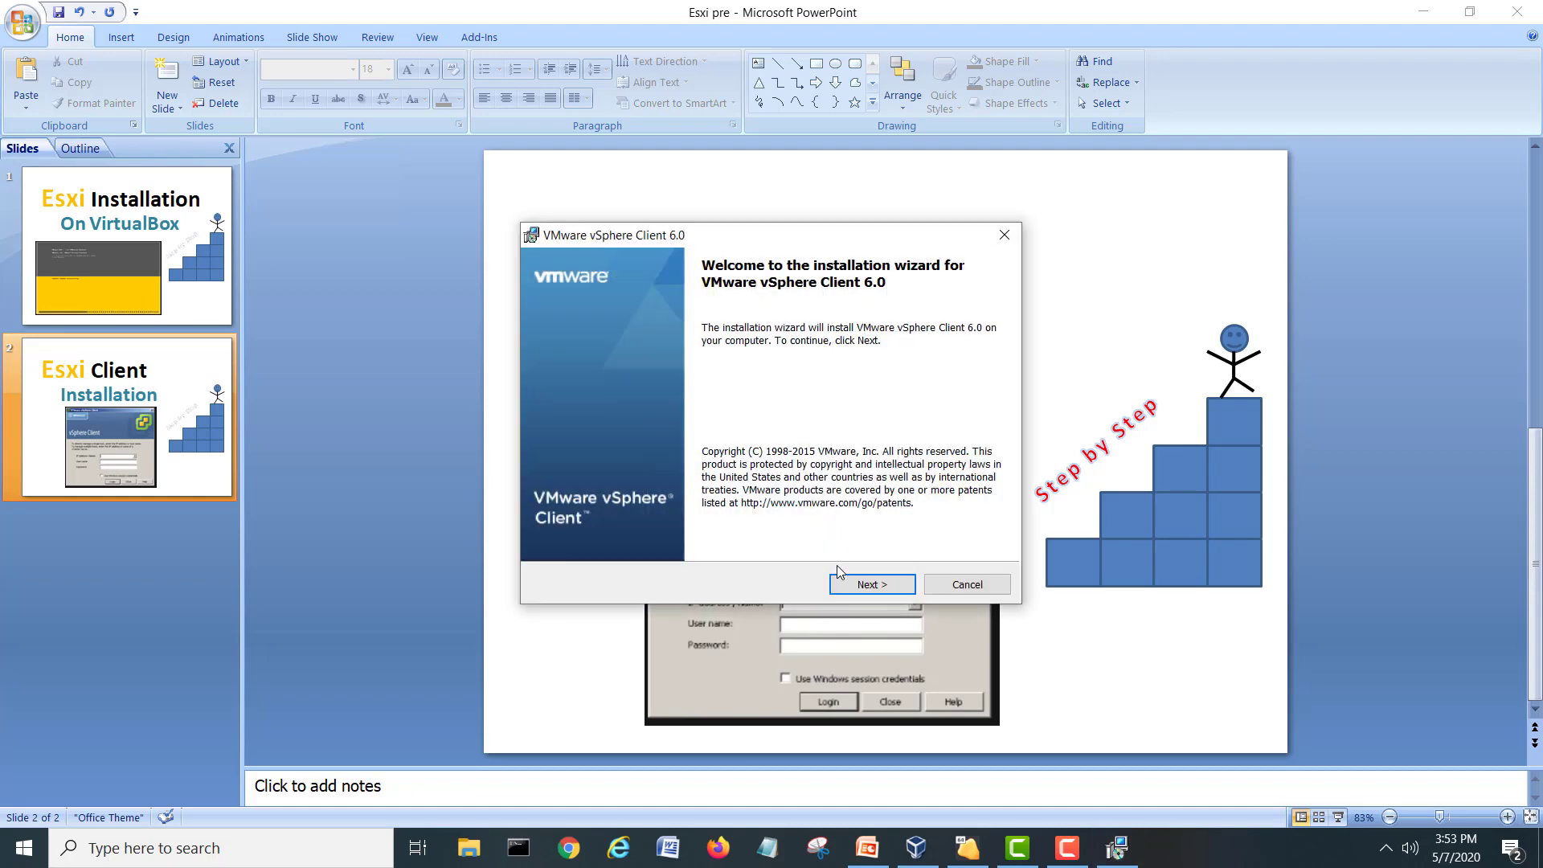
left_click(870, 584)
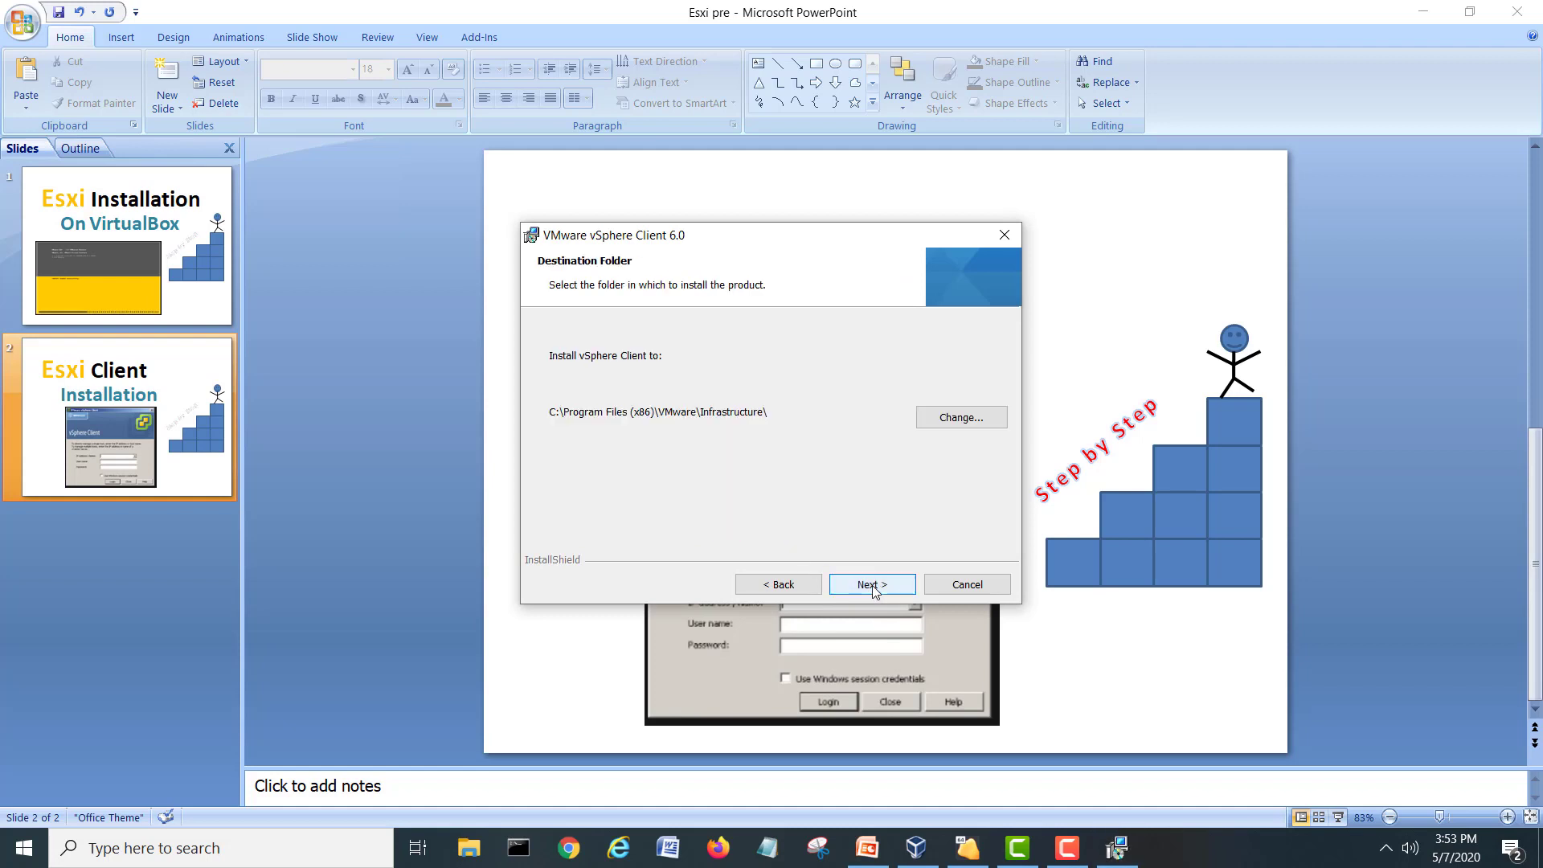
left_click(869, 583)
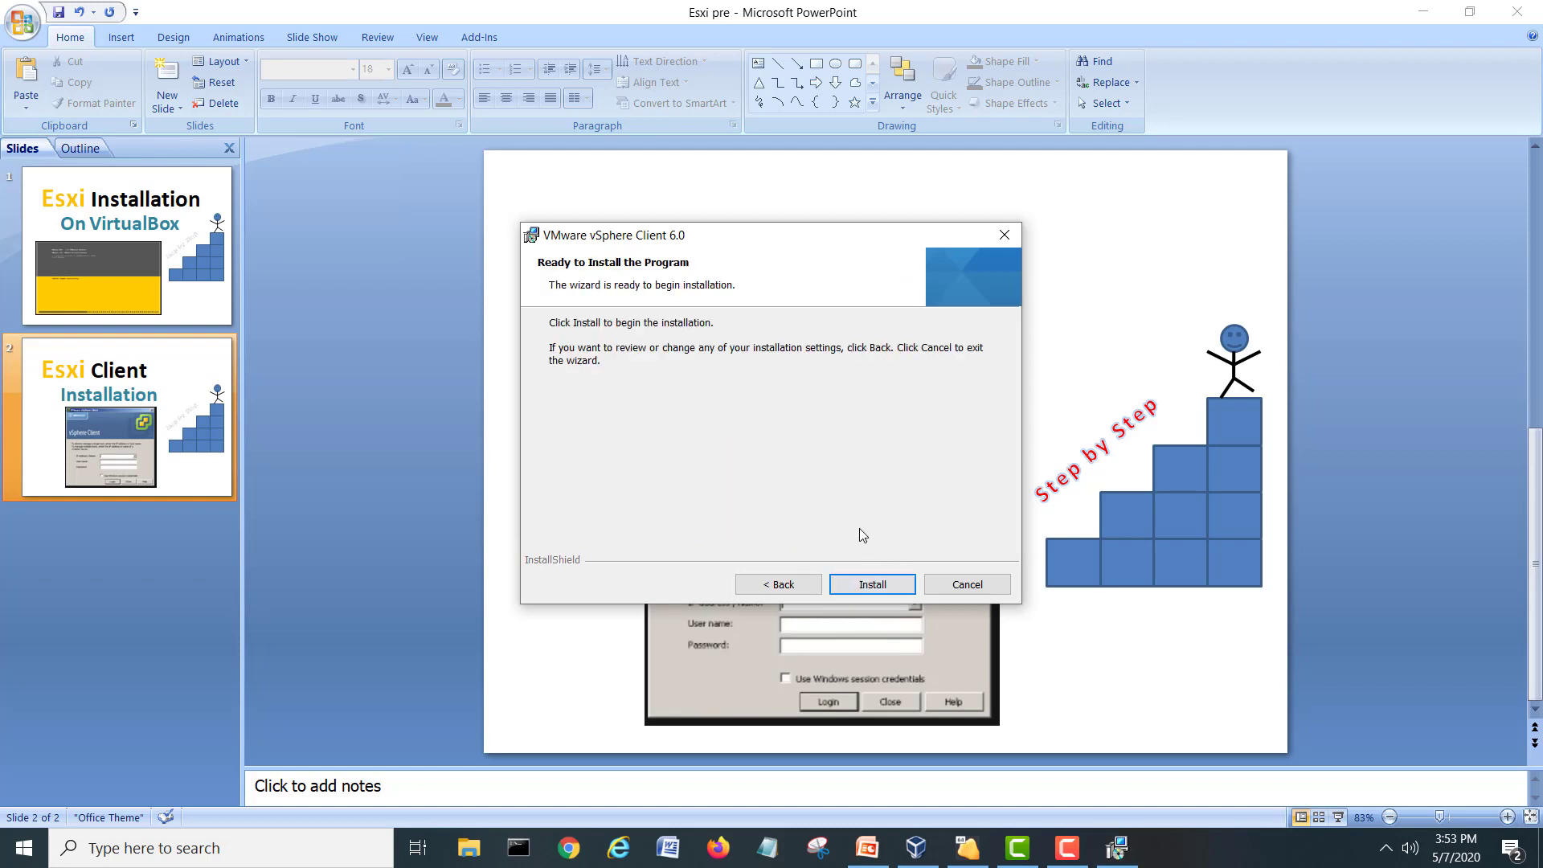
left_click(869, 584)
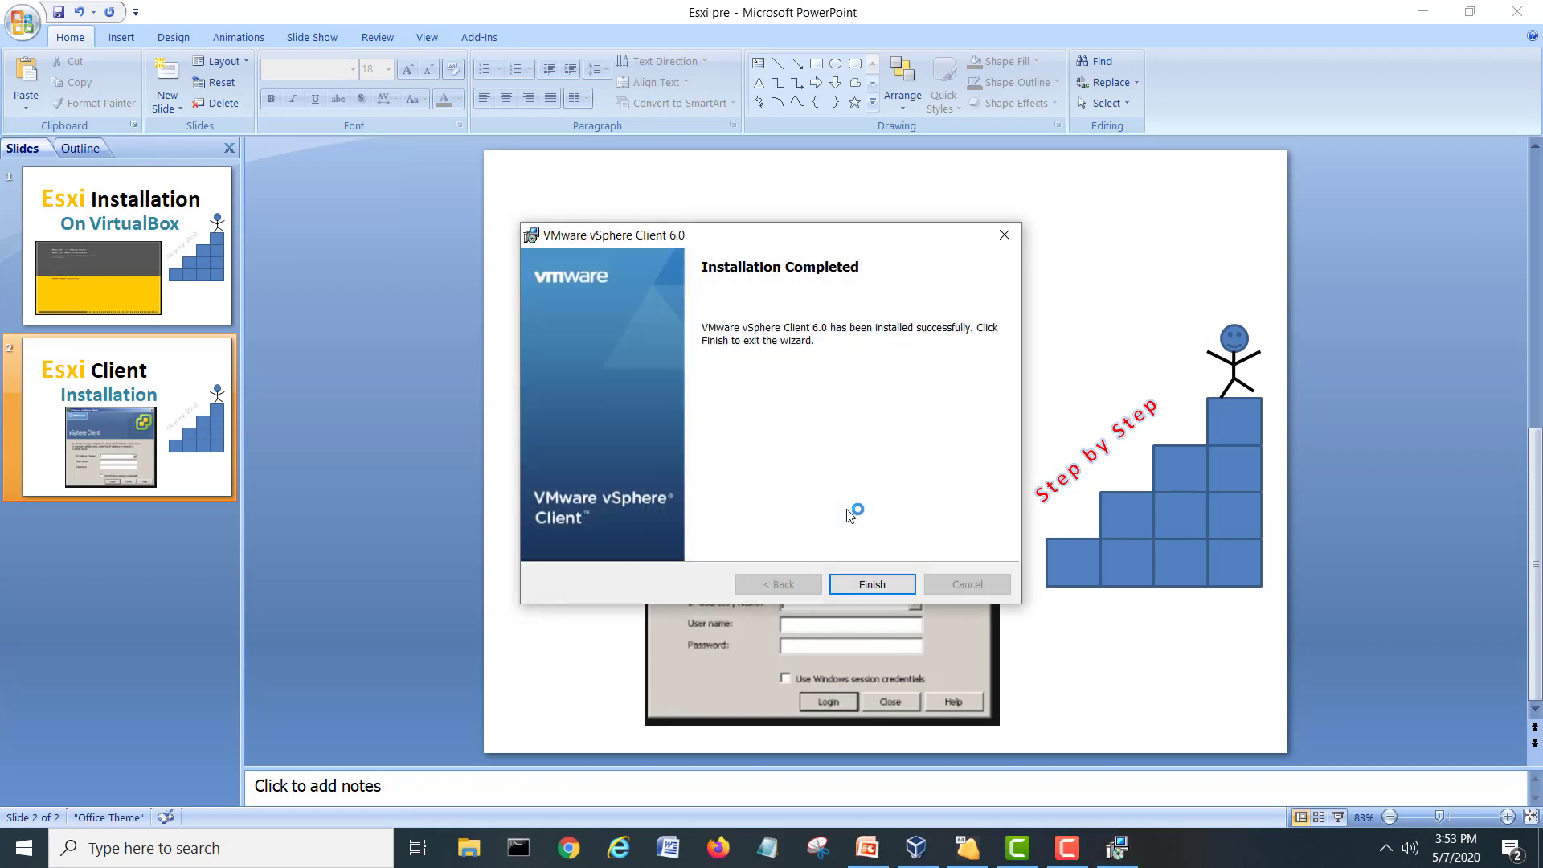
mouse_move(745, 535)
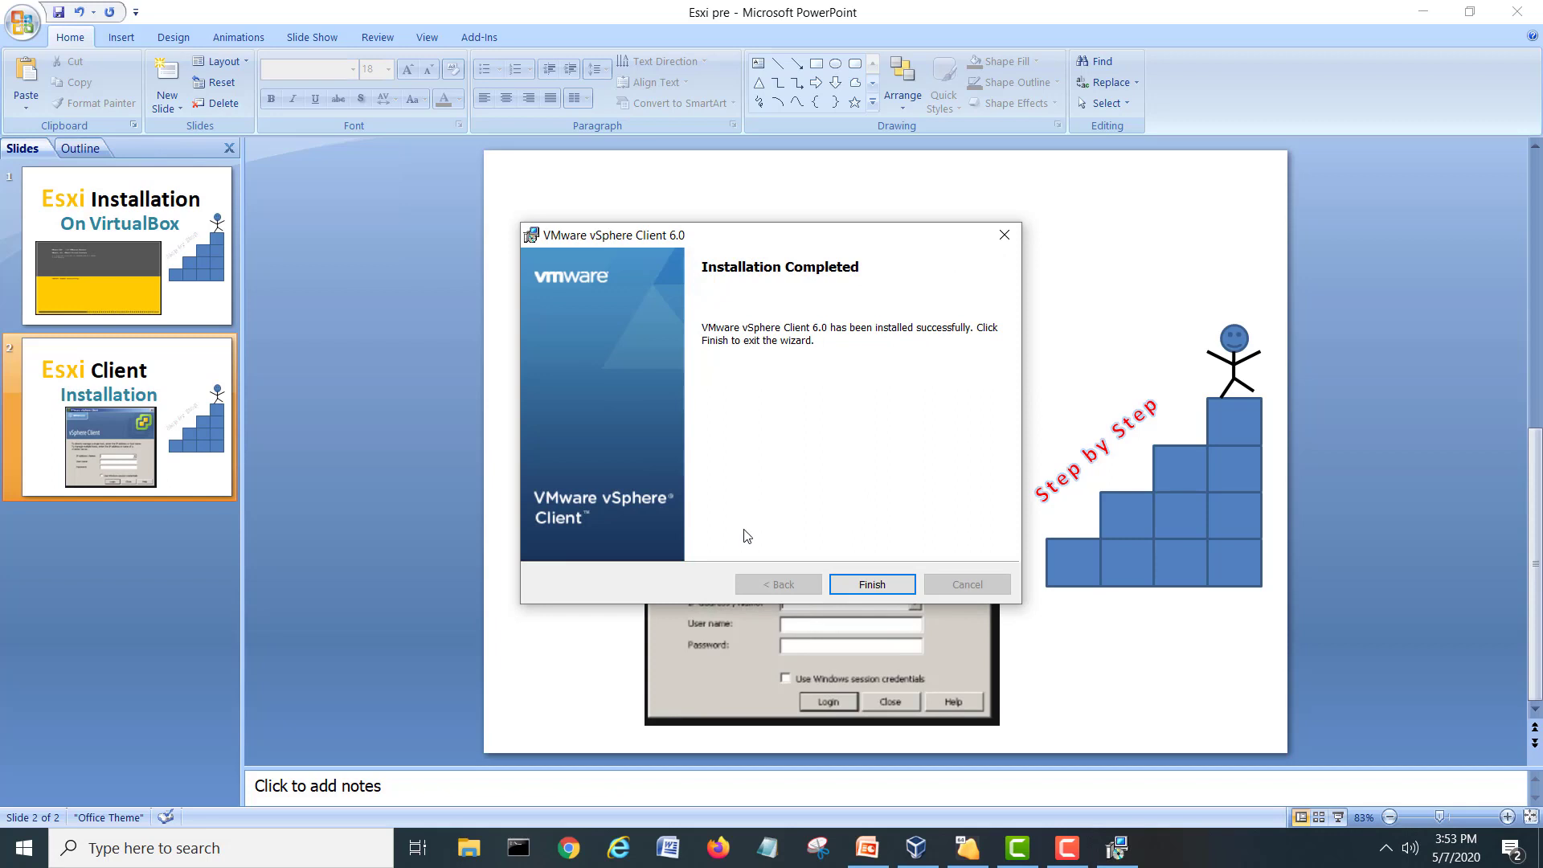
mouse_move(853, 481)
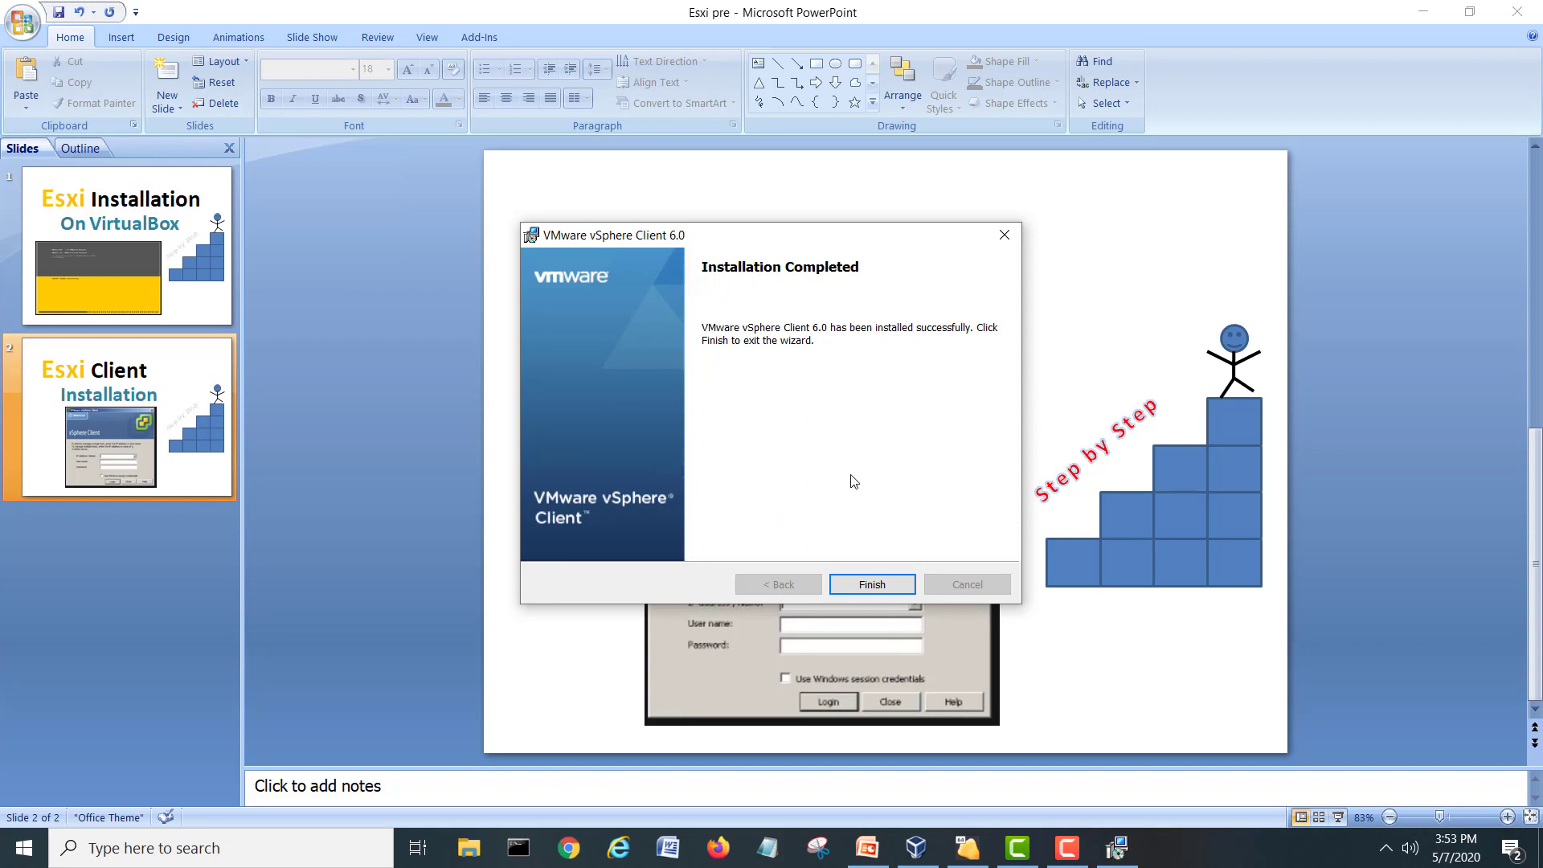
left_click(870, 584)
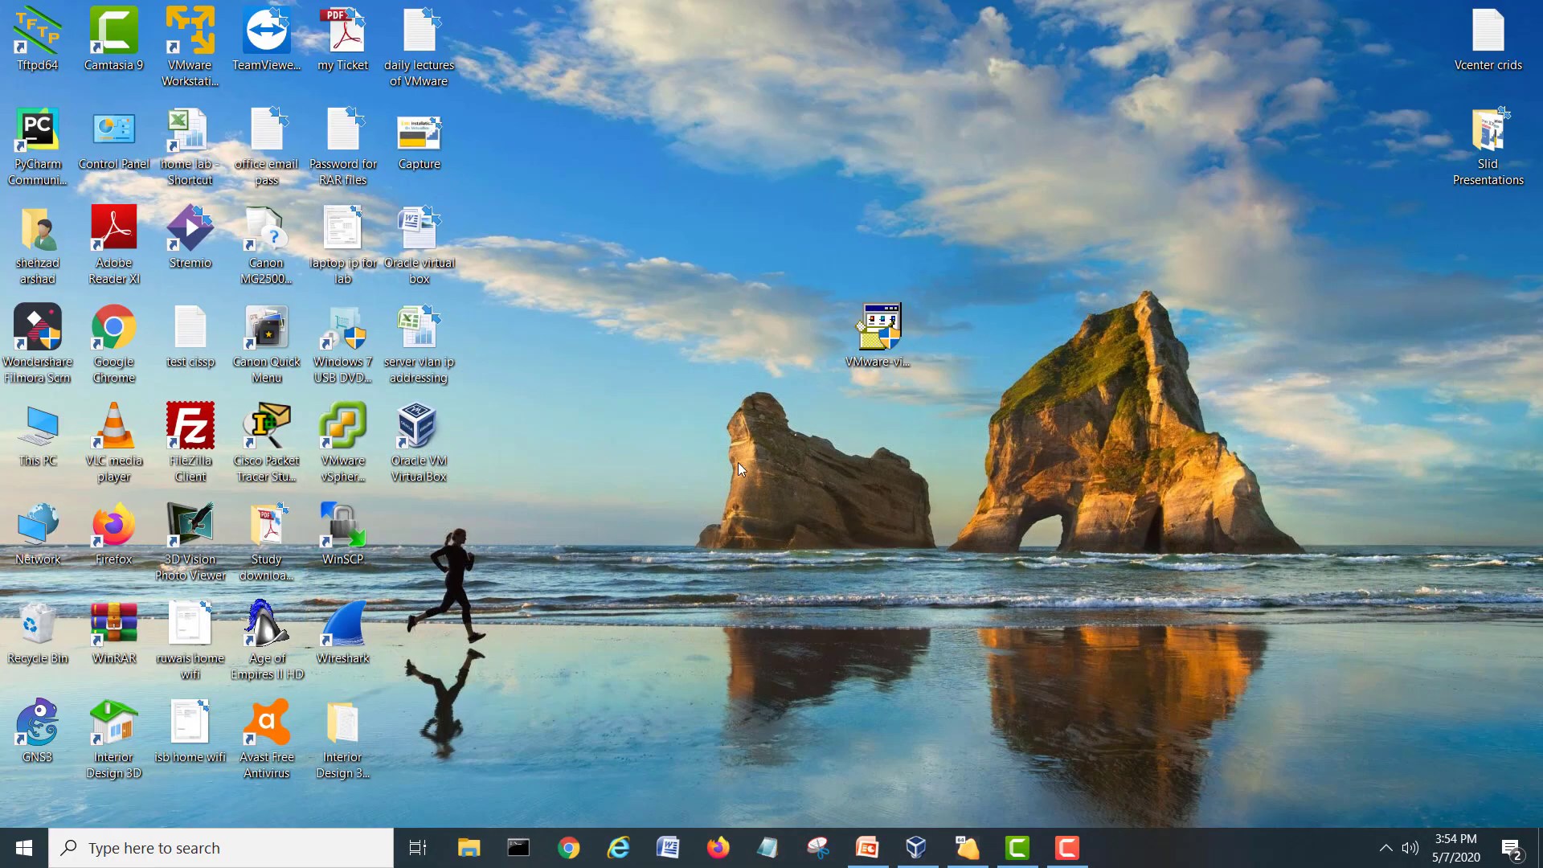
Check in VirtualBox Manager that the Esxi01 virtual machine is running.
left_click(342, 434)
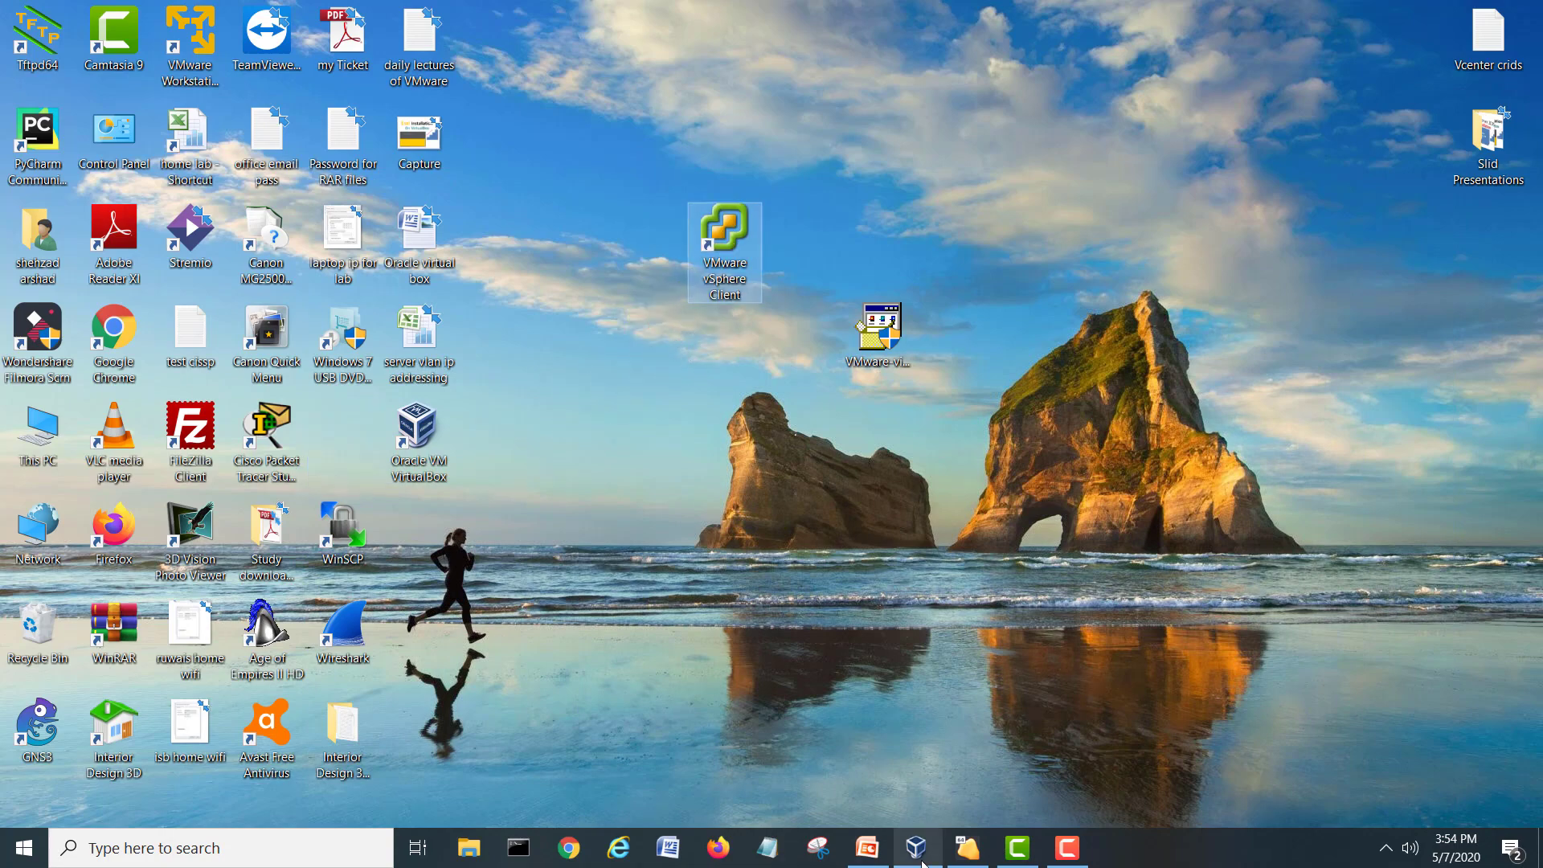
left_click(914, 847)
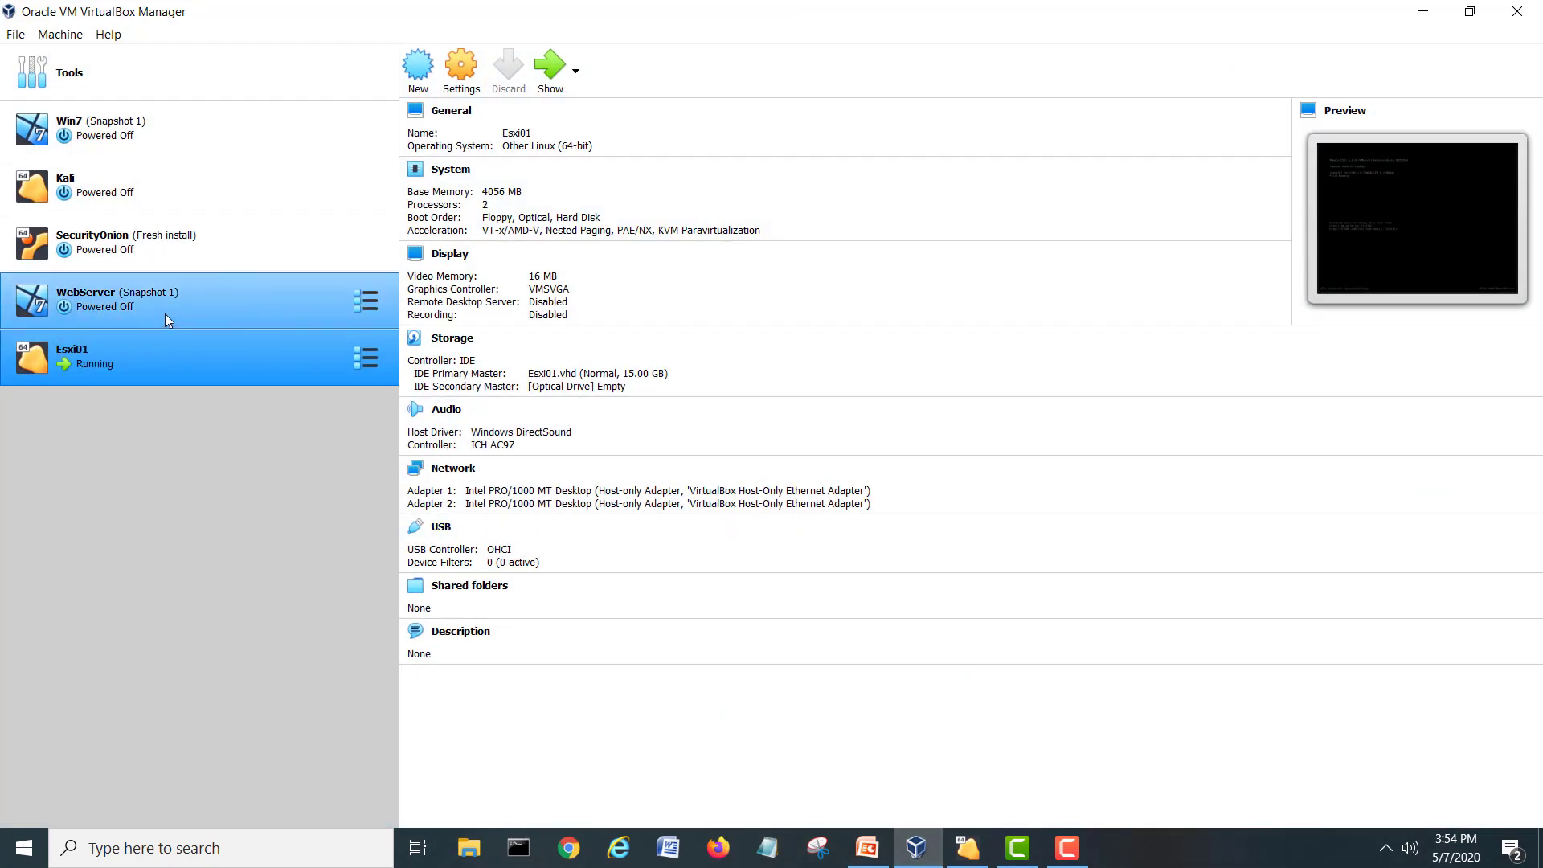
left_click(98, 356)
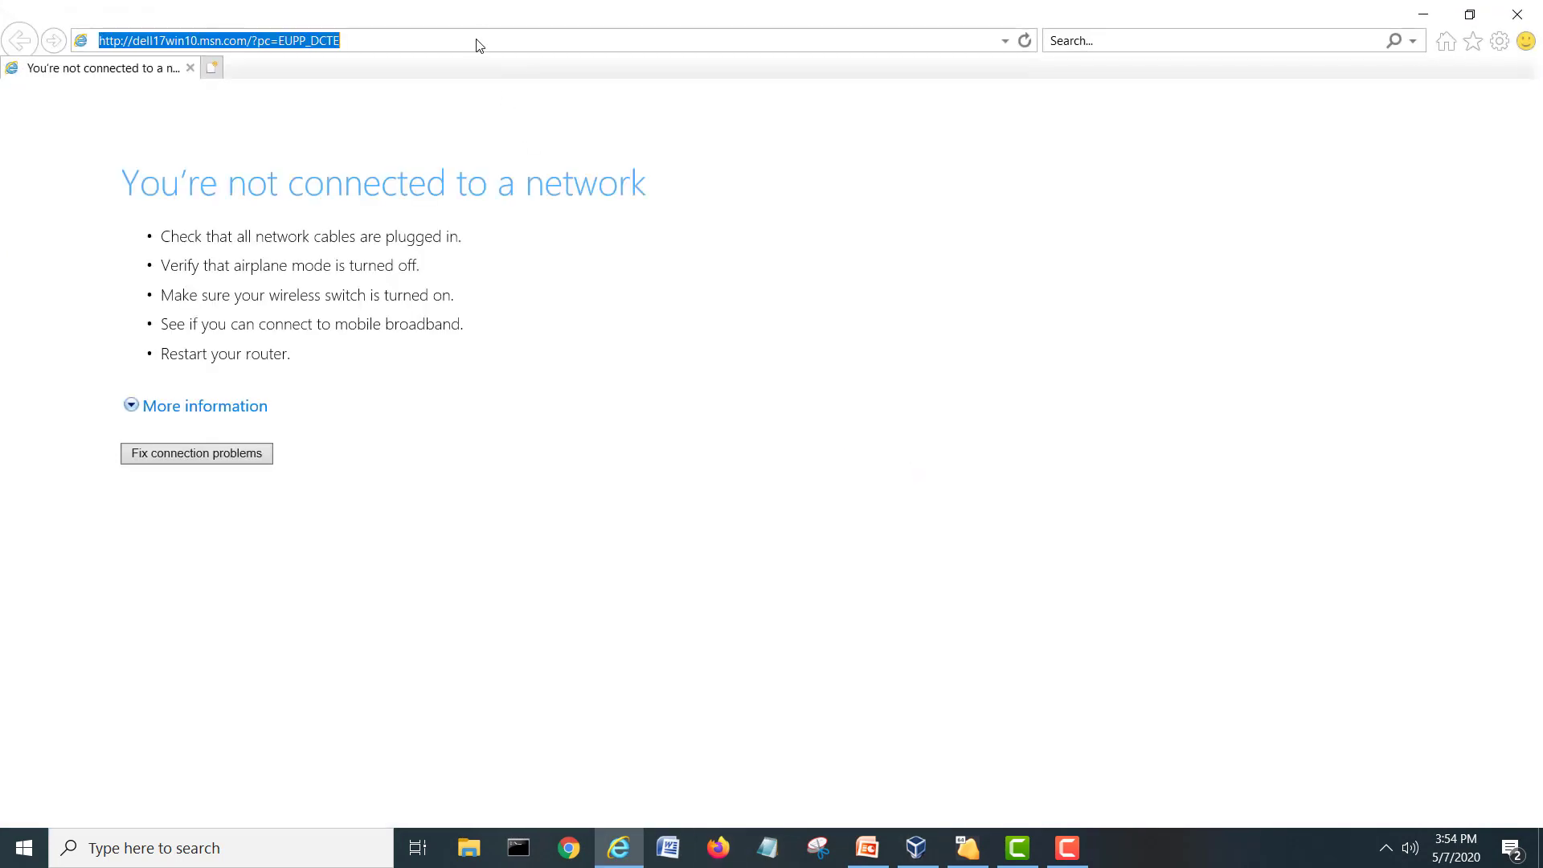
type("10.10.10.10/")
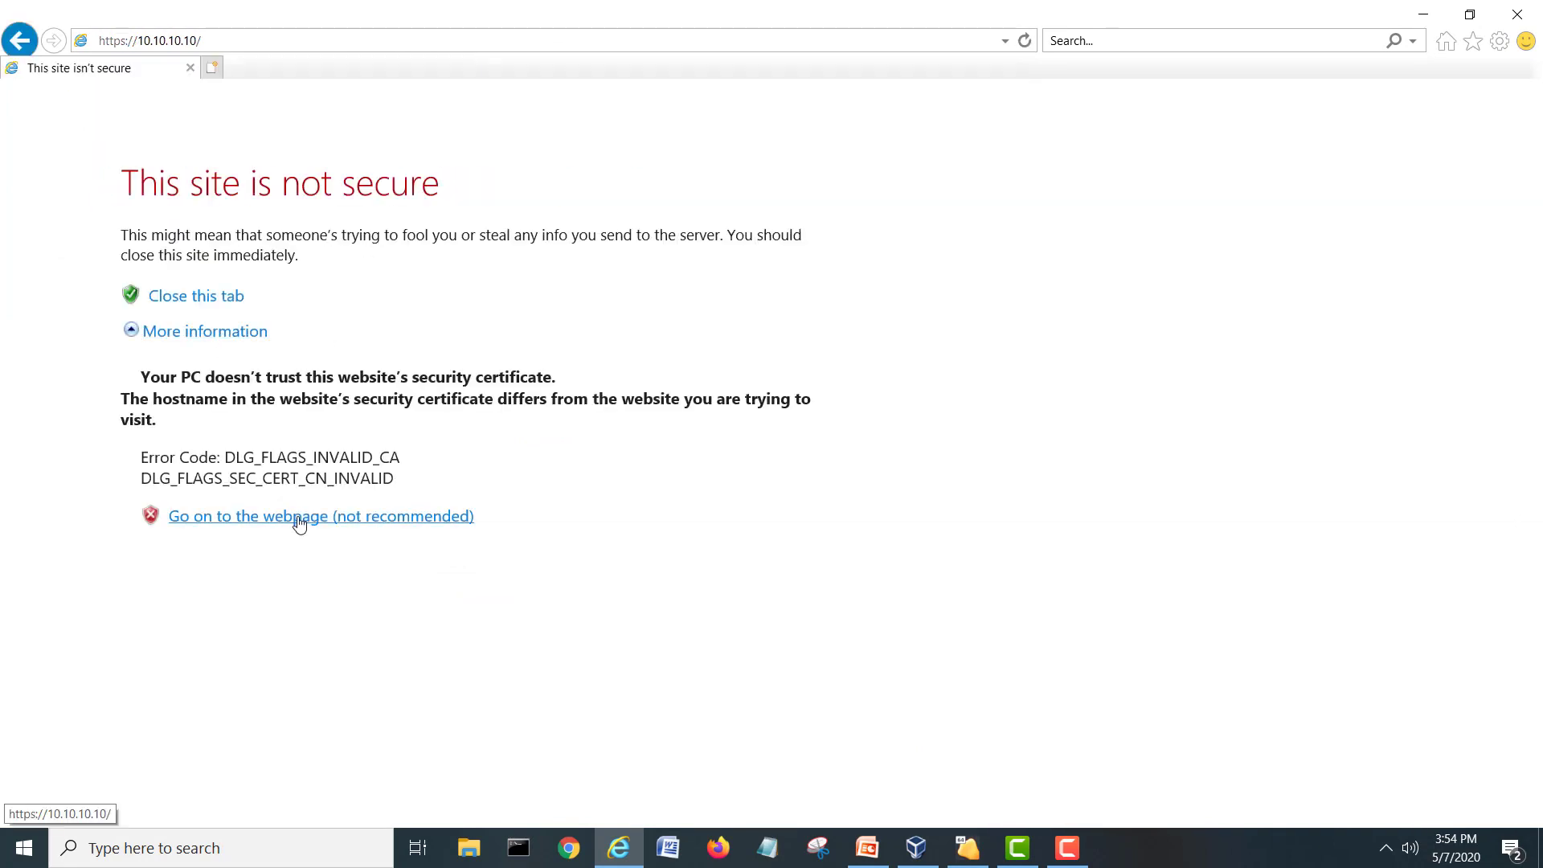
left_click(320, 516)
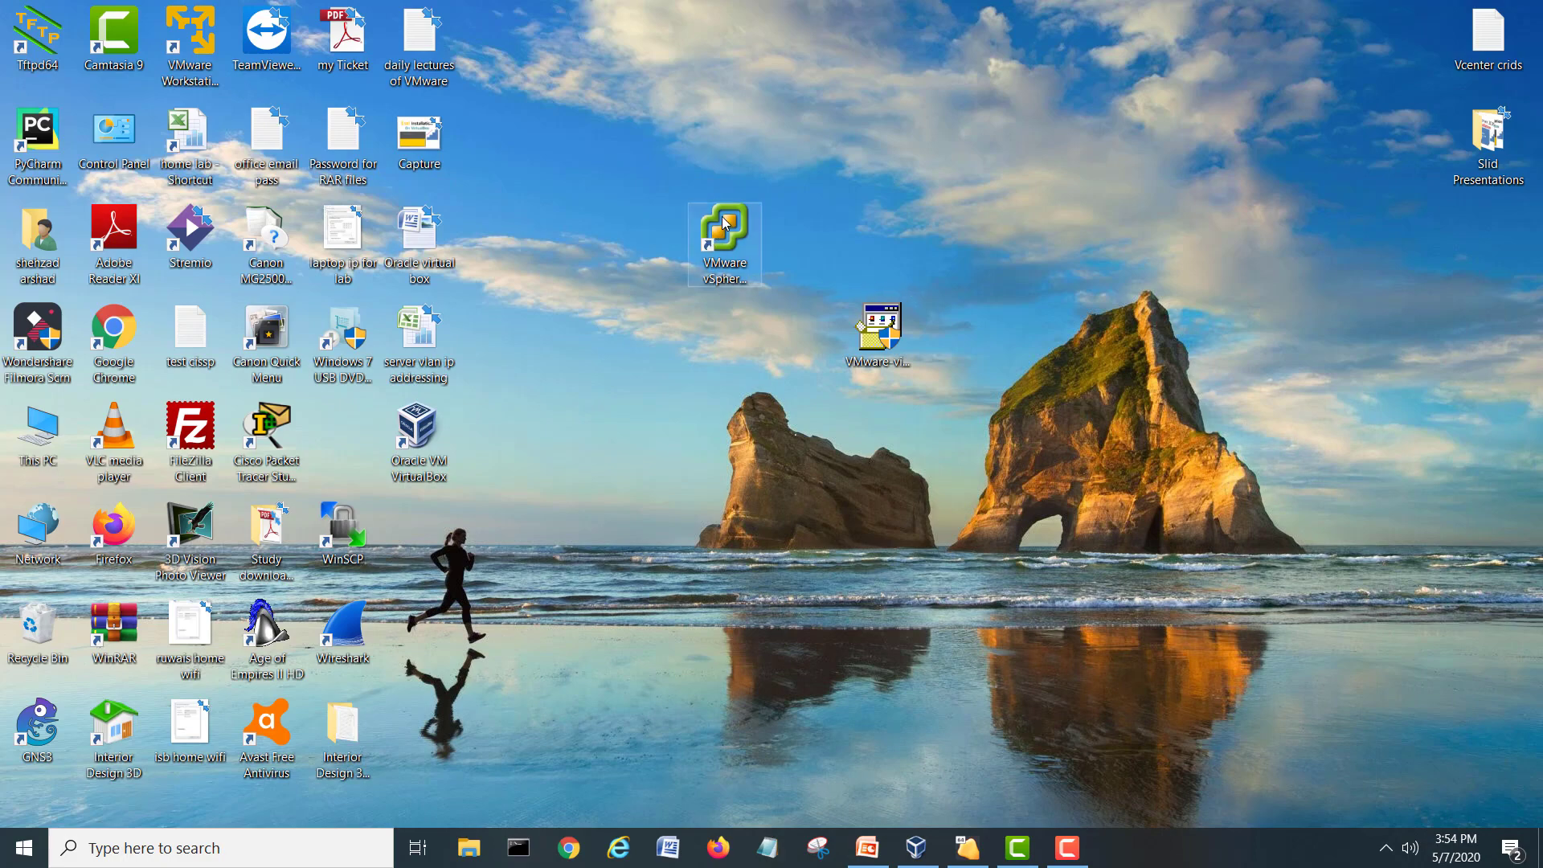
Log into host 10.10.10.10 as root in vSphere Client, ignoring the certificate warning.
double_click(725, 237)
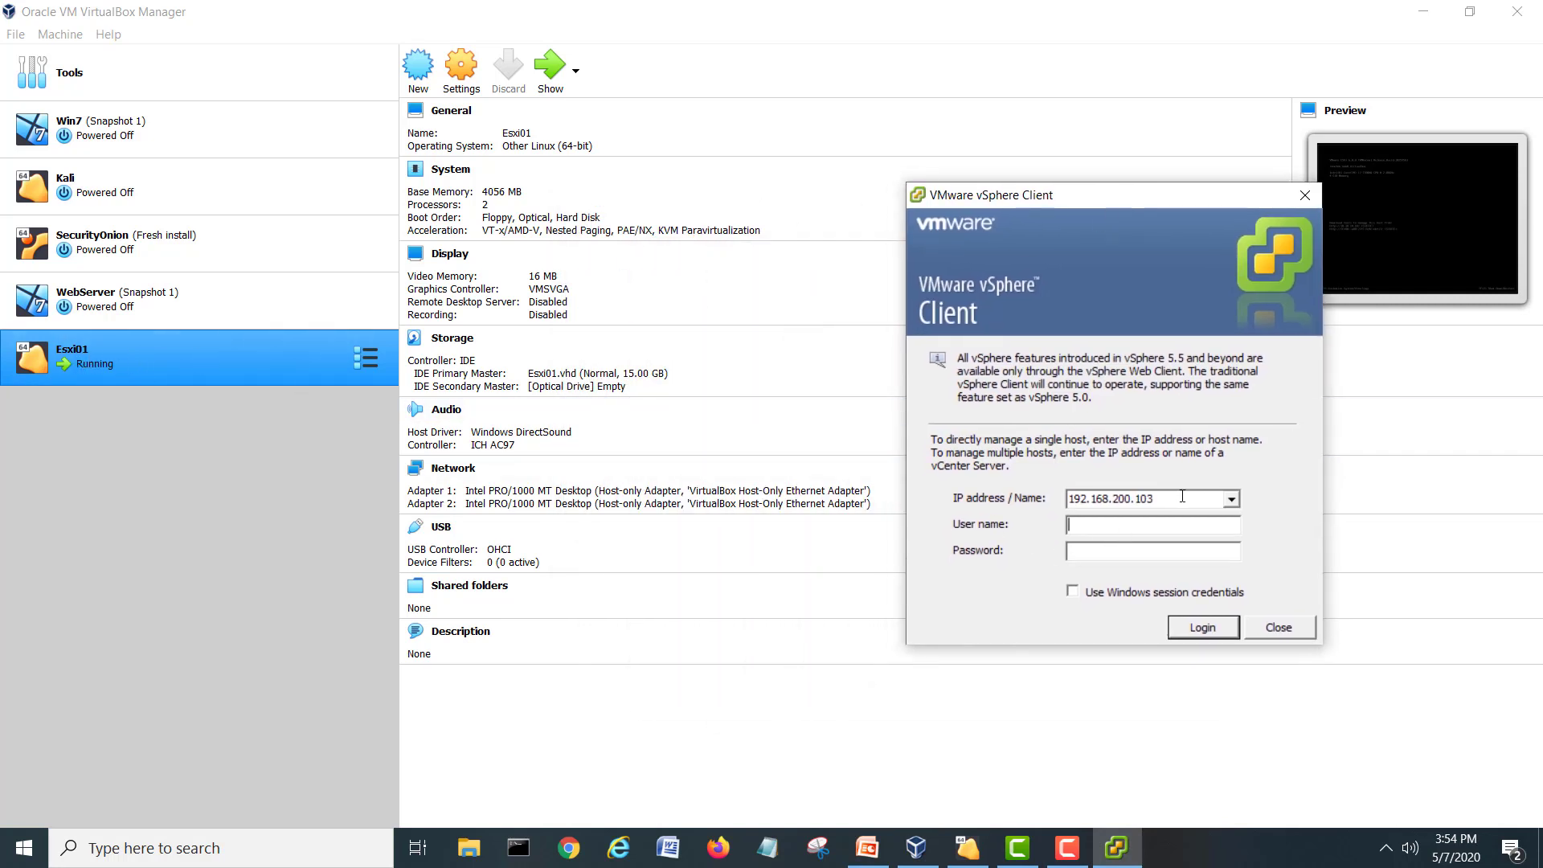
type("10.10.10.10")
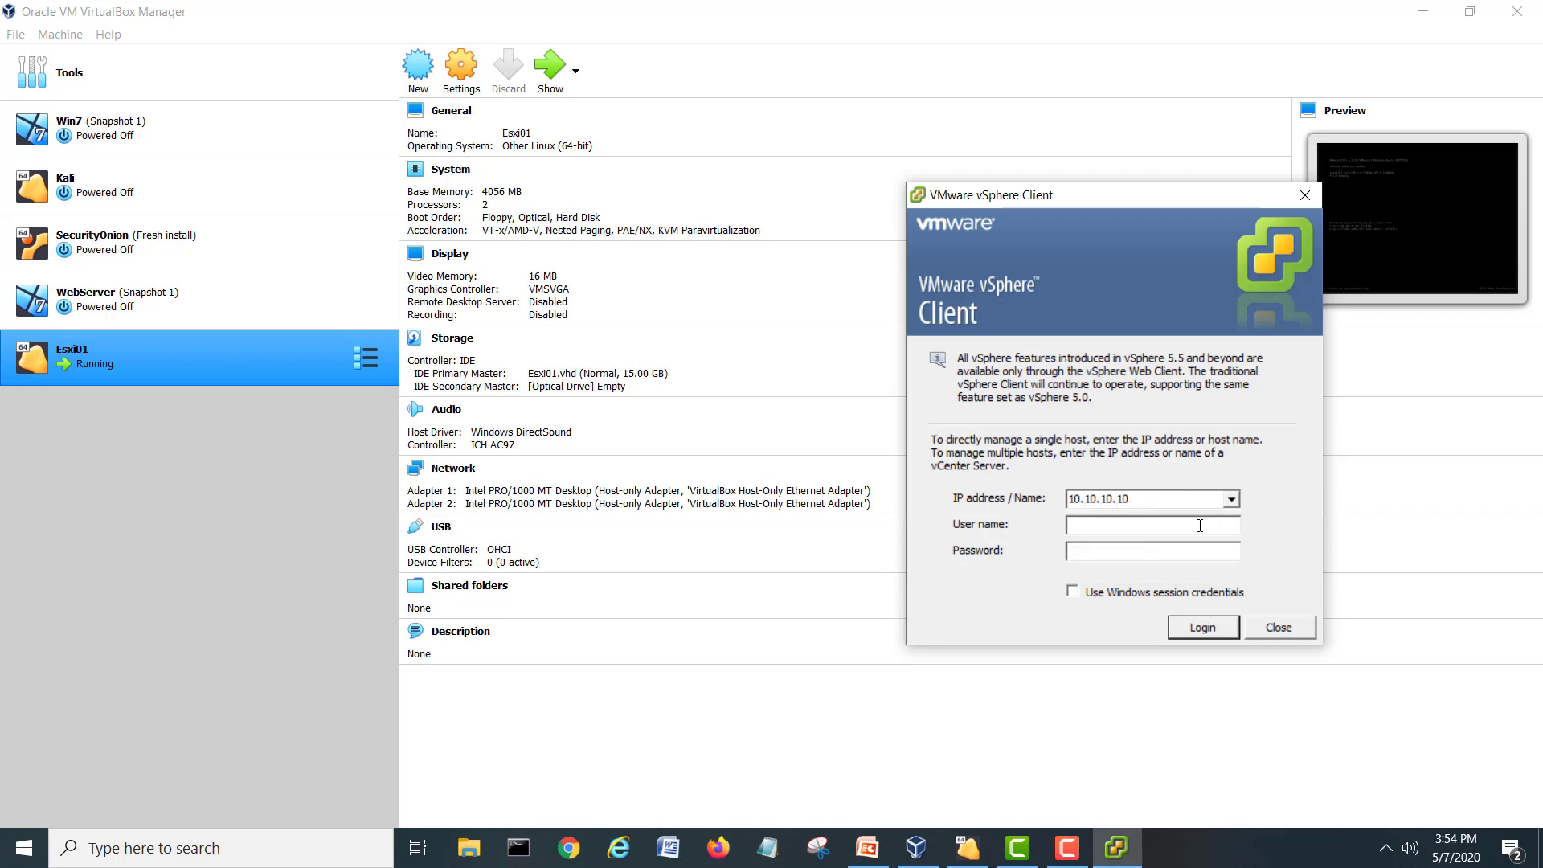
type("root")
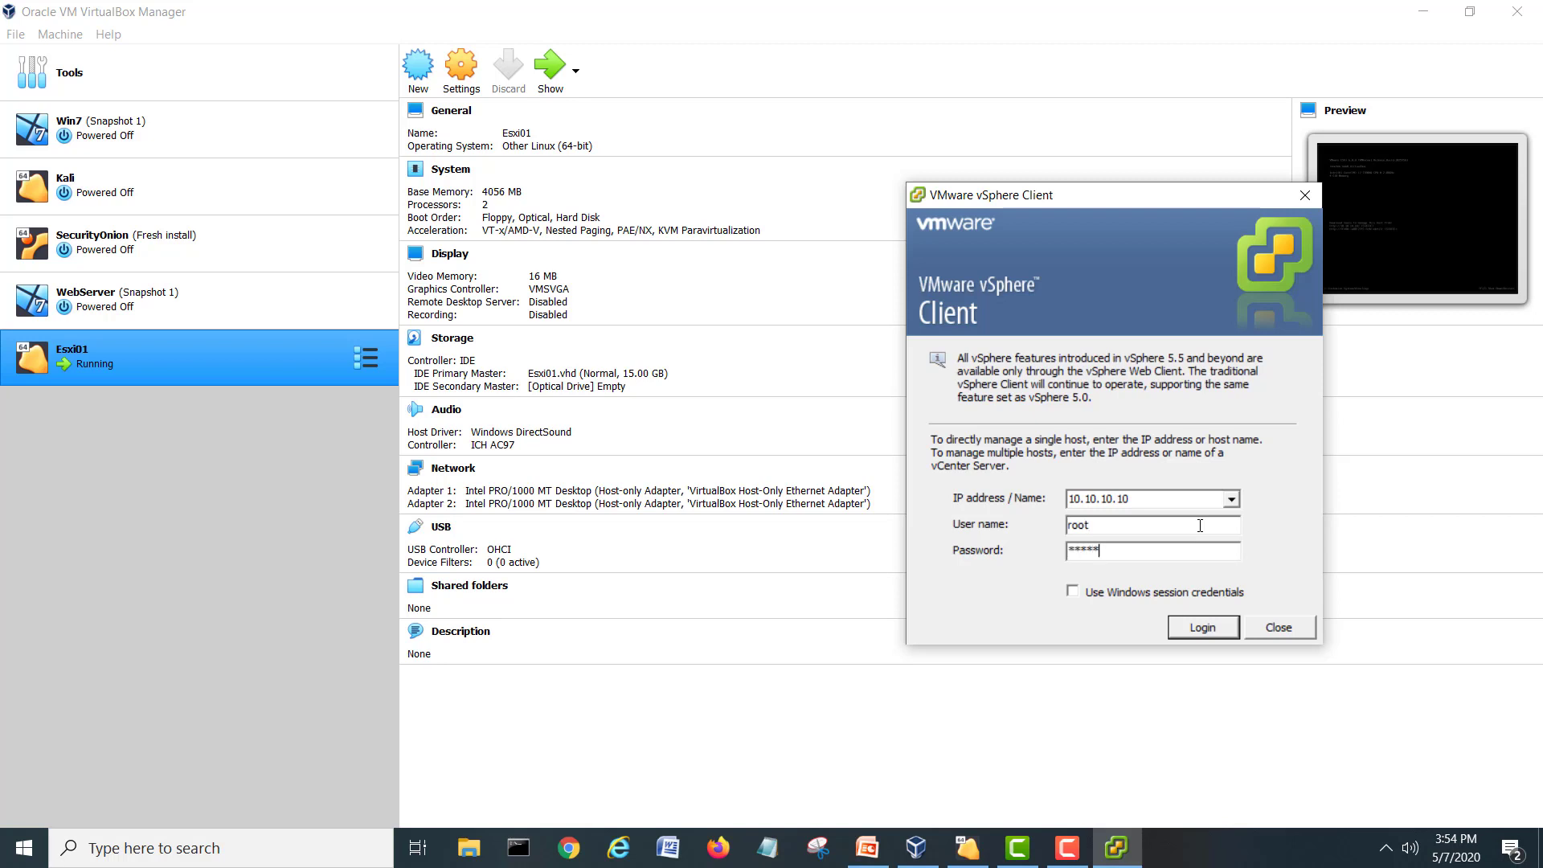
left_click(1202, 627)
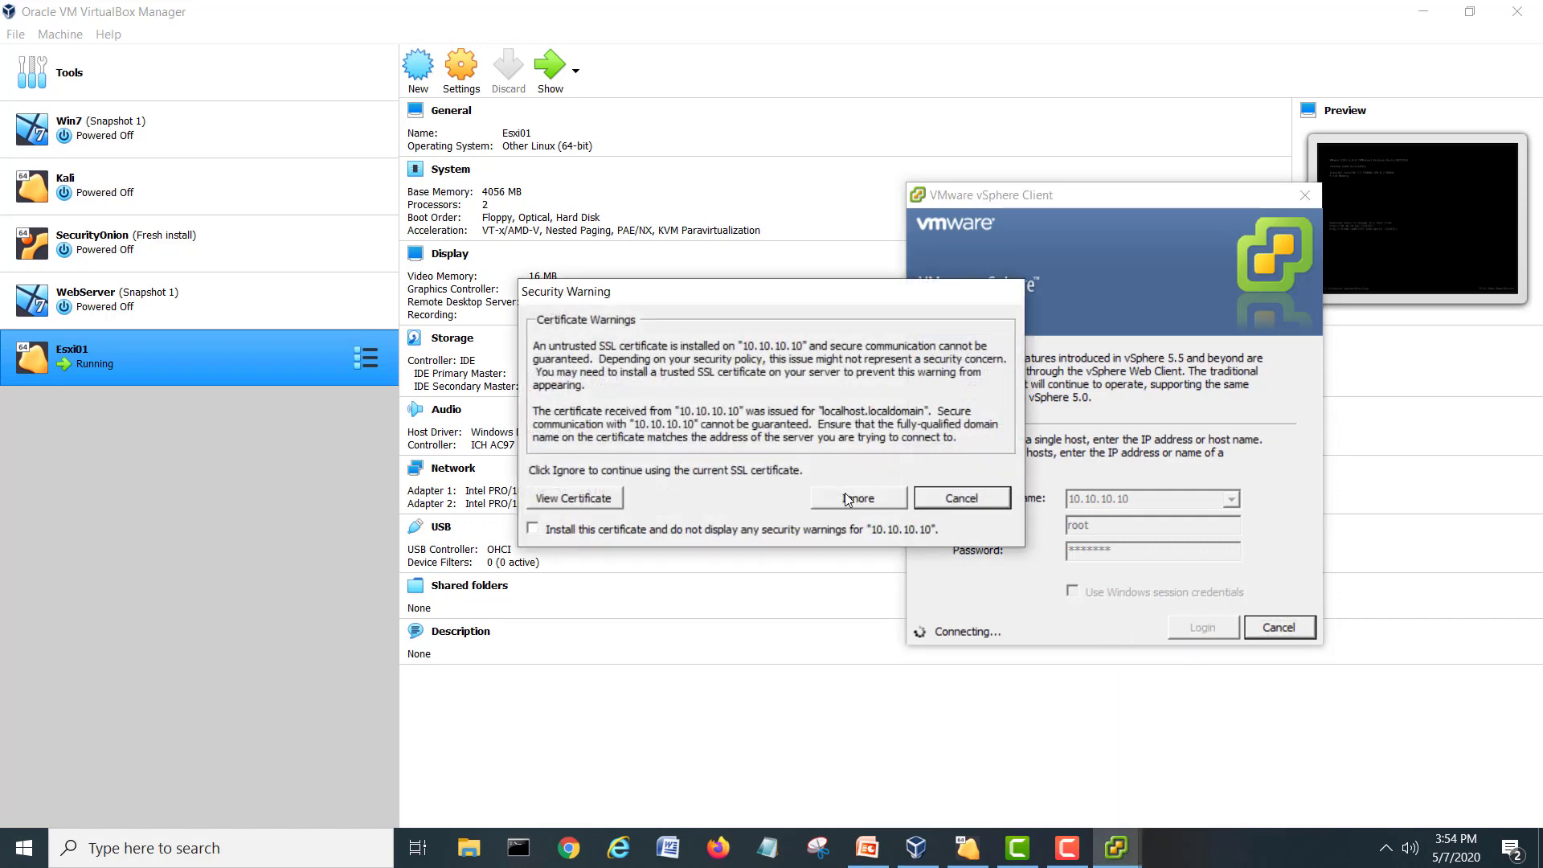
left_click(856, 497)
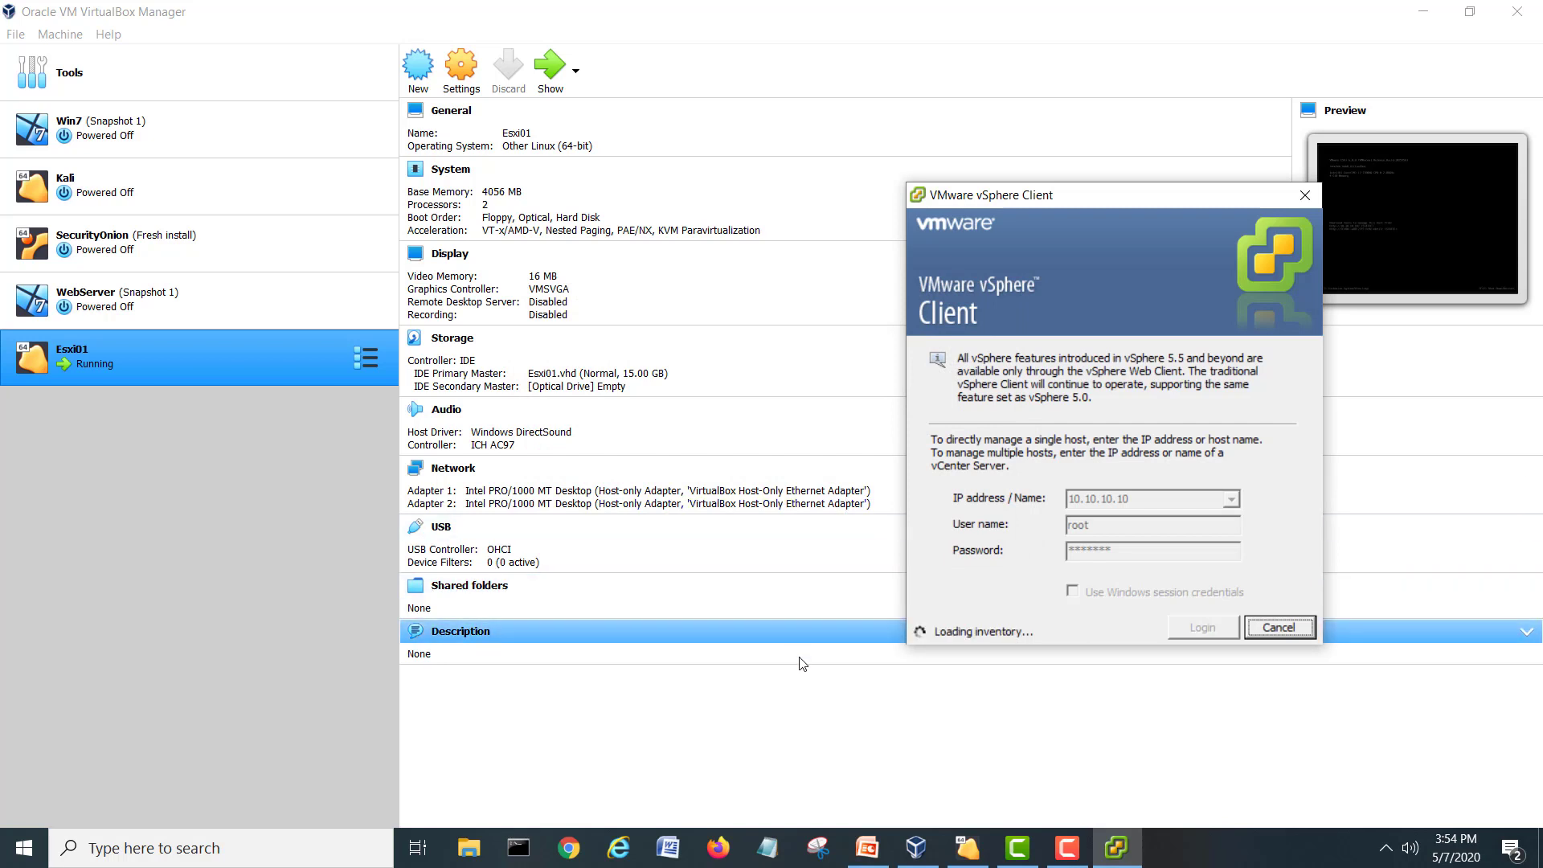
left_click(1201, 627)
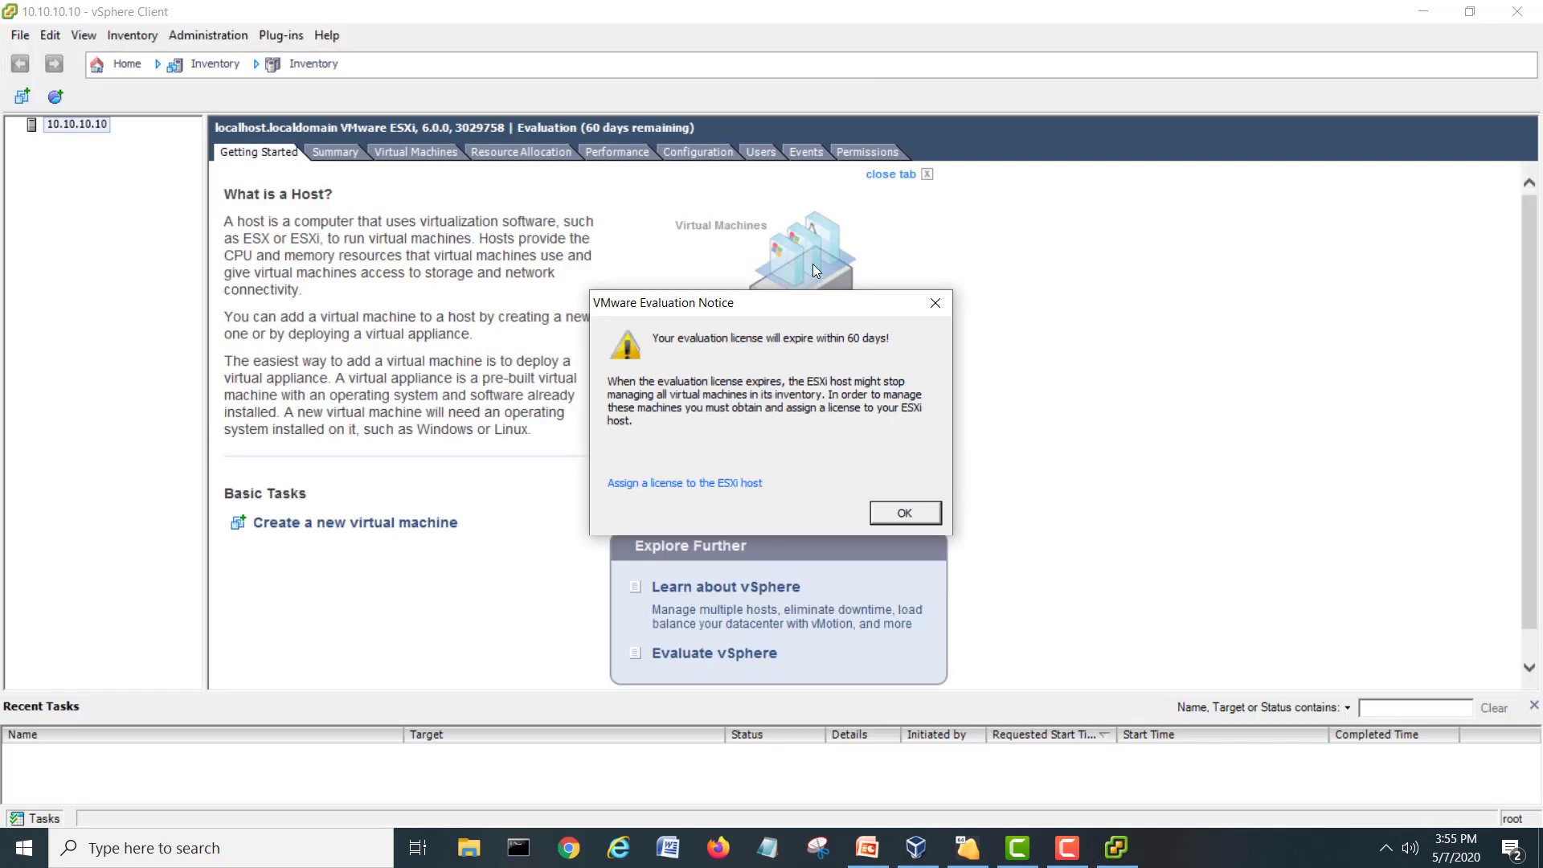
mouse_move(804, 367)
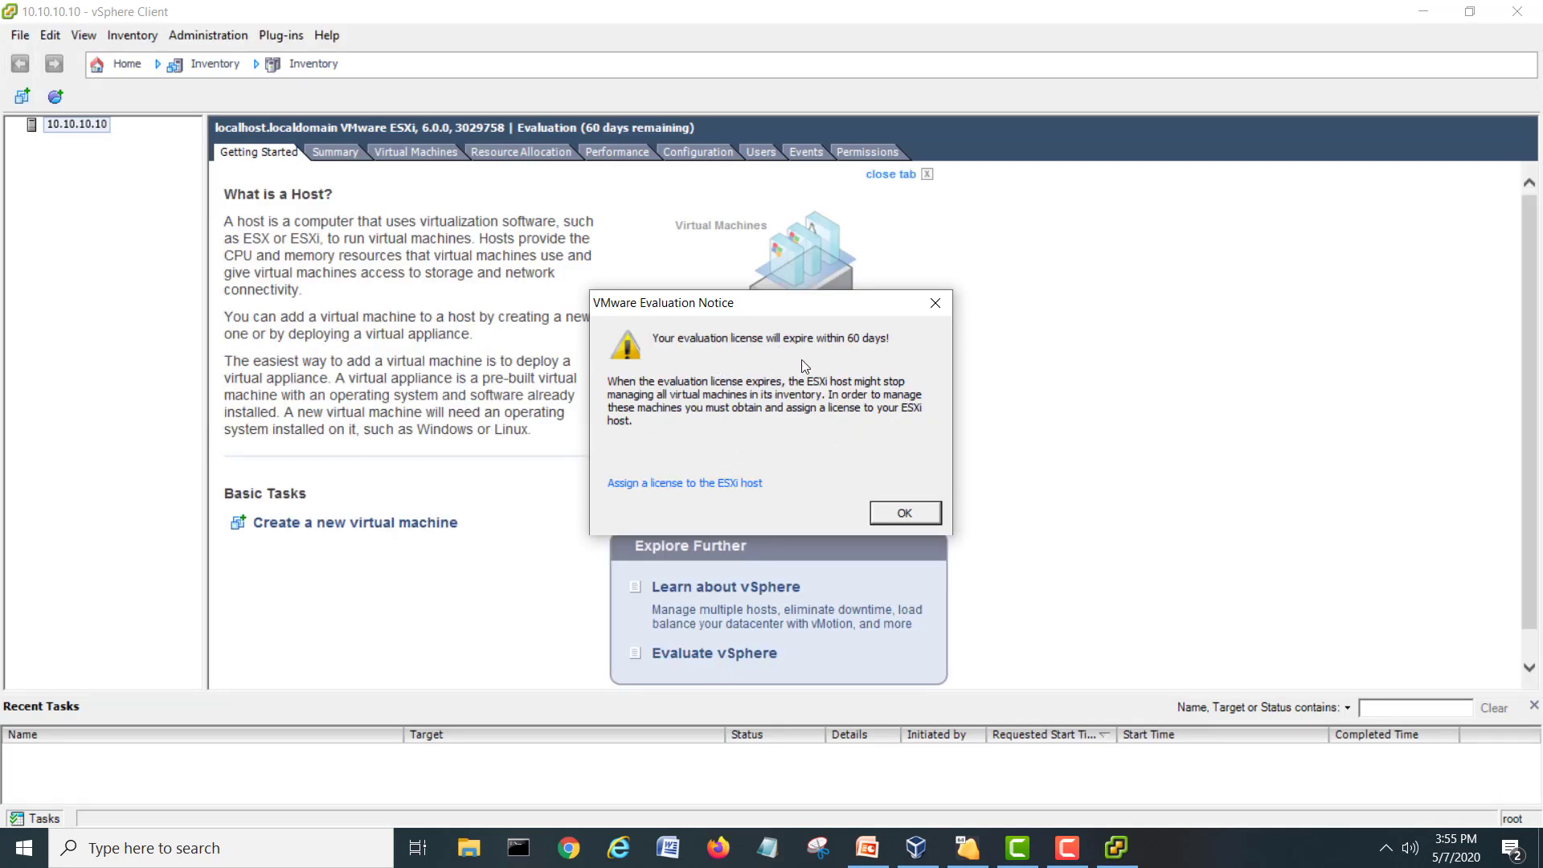
mouse_move(727, 398)
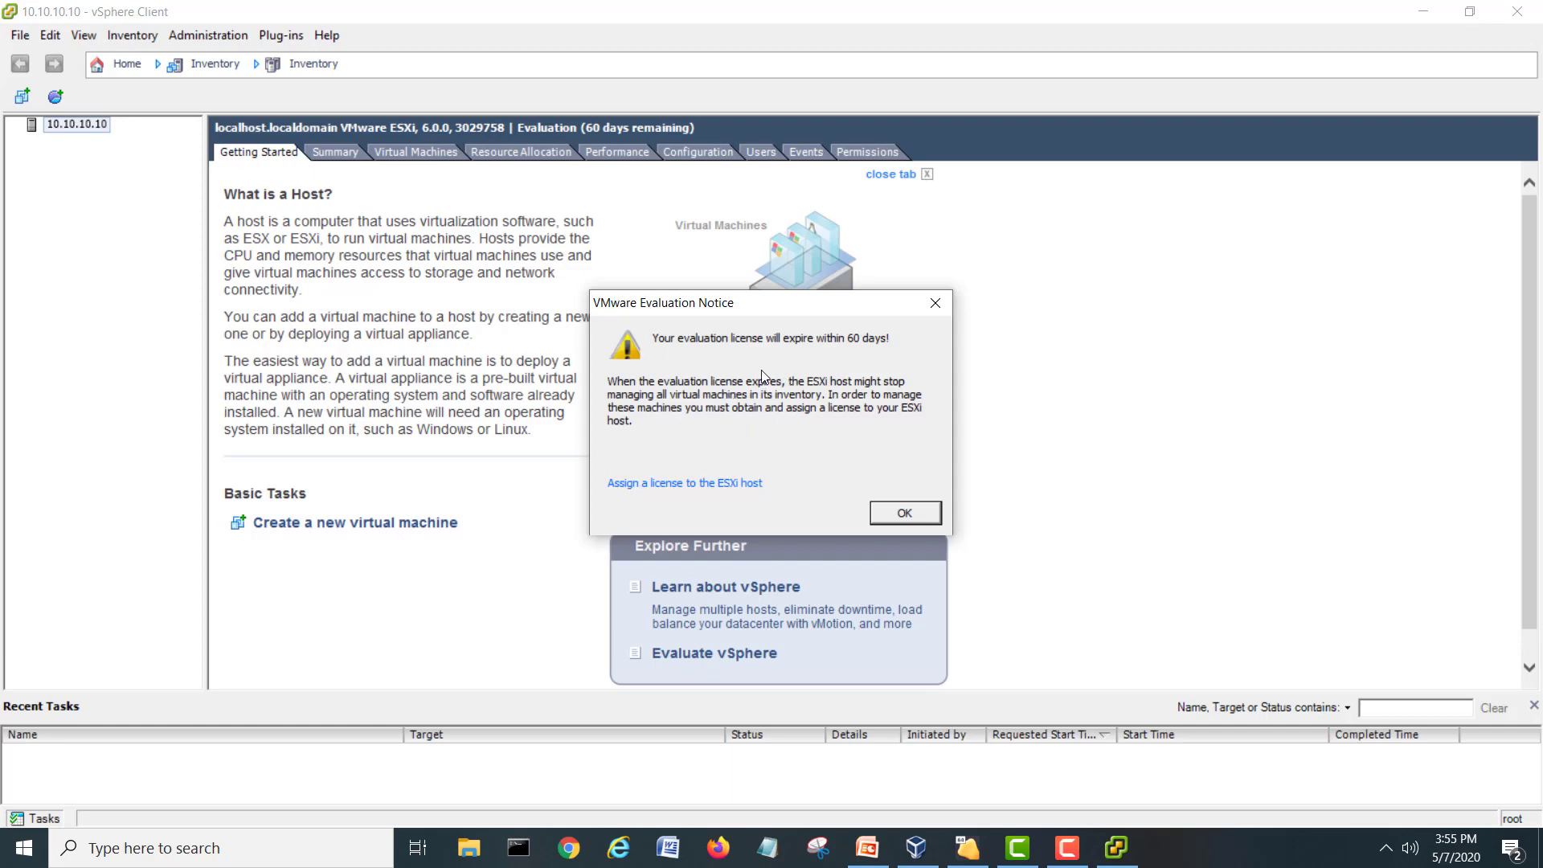
mouse_move(903, 513)
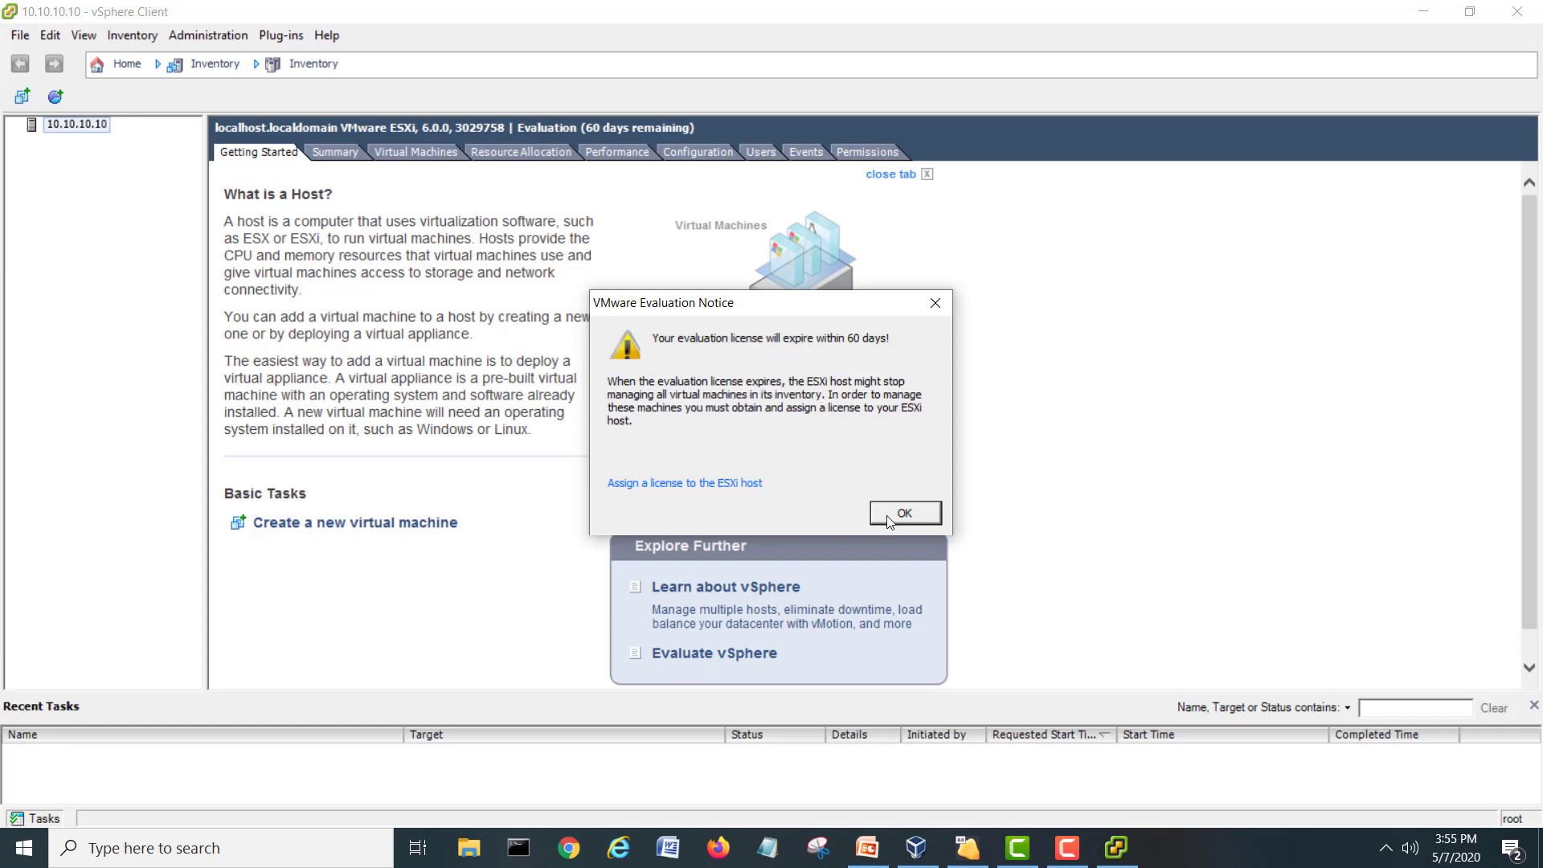
Acknowledge the 60-day evaluation license notice with OK.
left_click(903, 513)
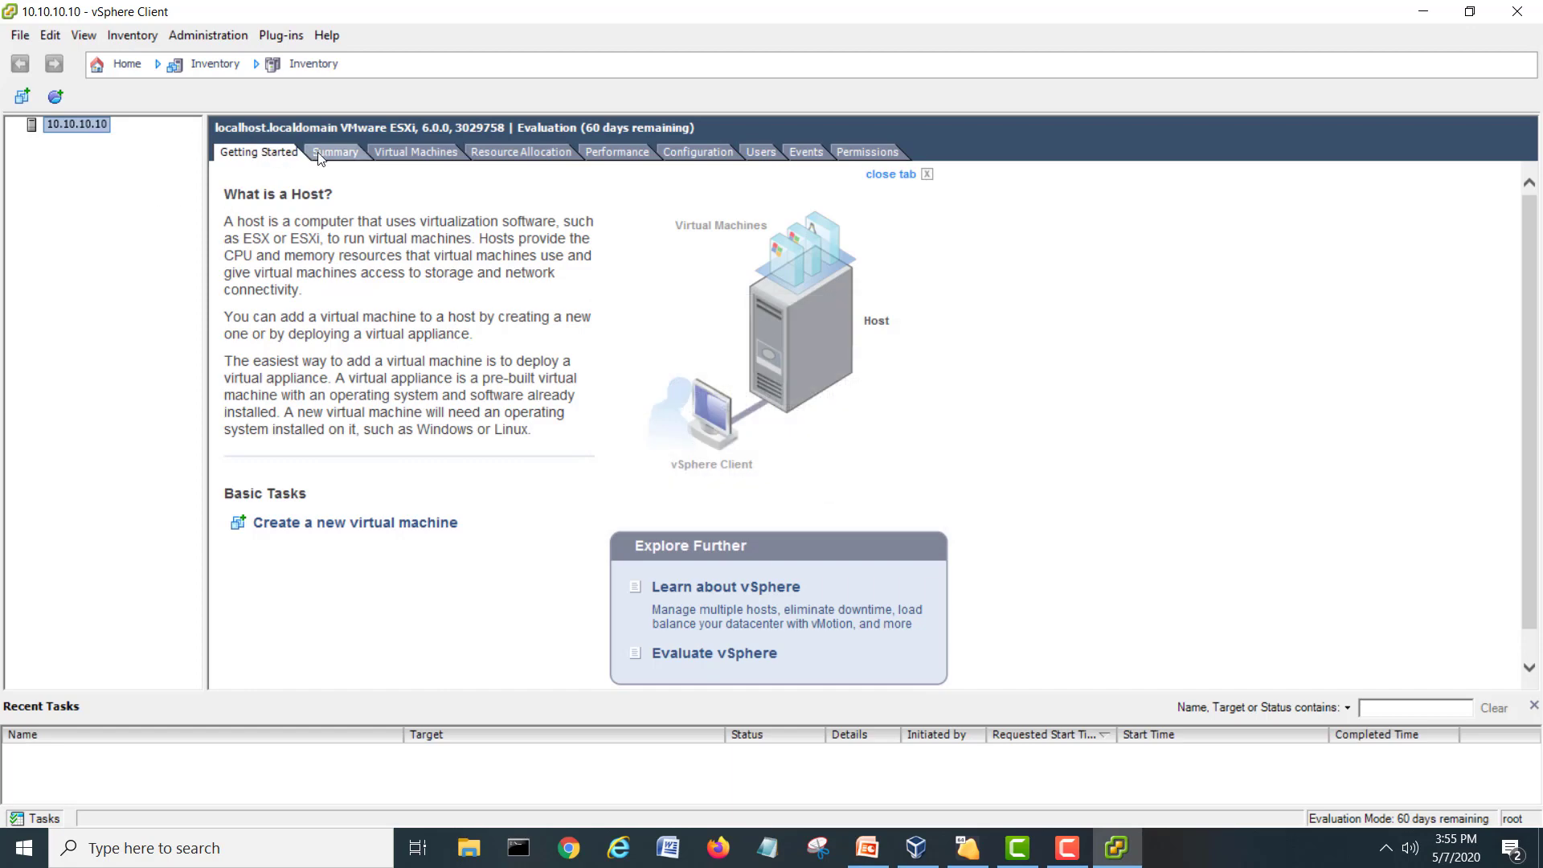
Browse the Summary and Virtual Machines tabs, then view Configuration > Networking showing vSwitch0.
left_click(334, 152)
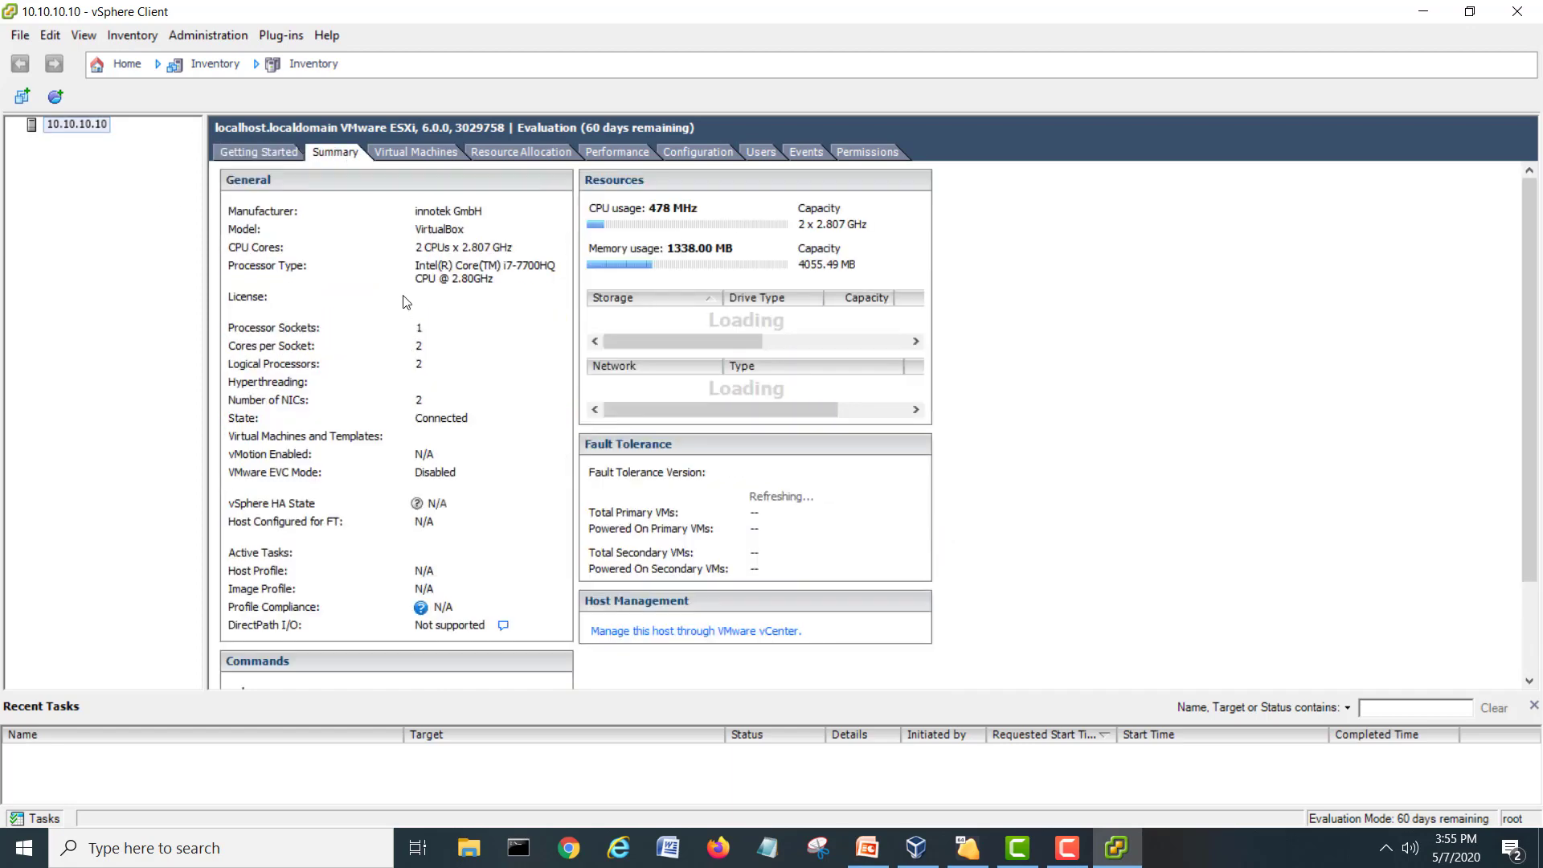
left_click(416, 152)
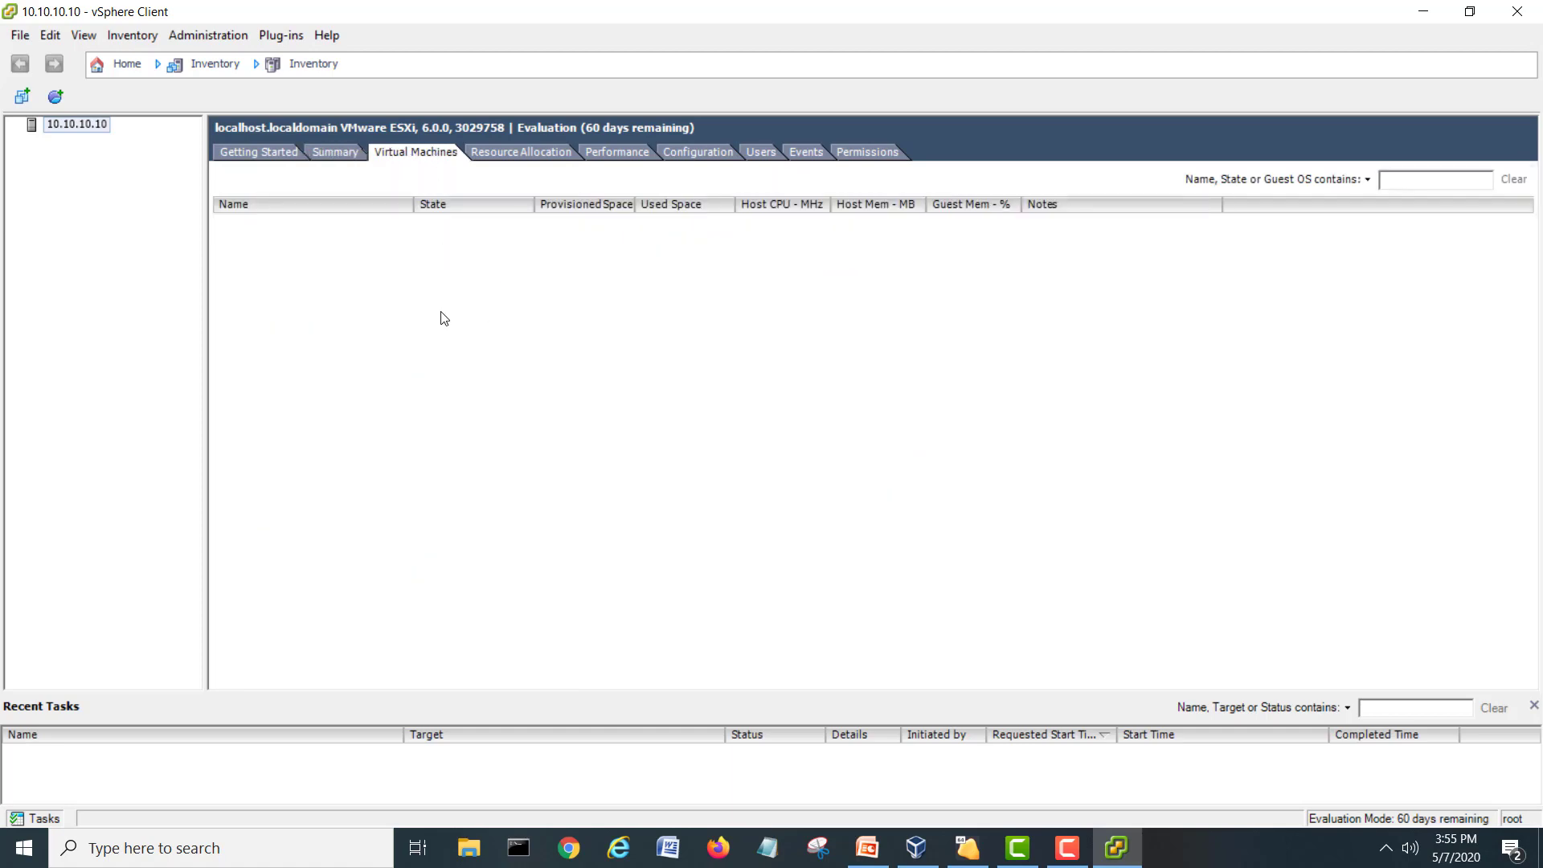
mouse_move(675, 188)
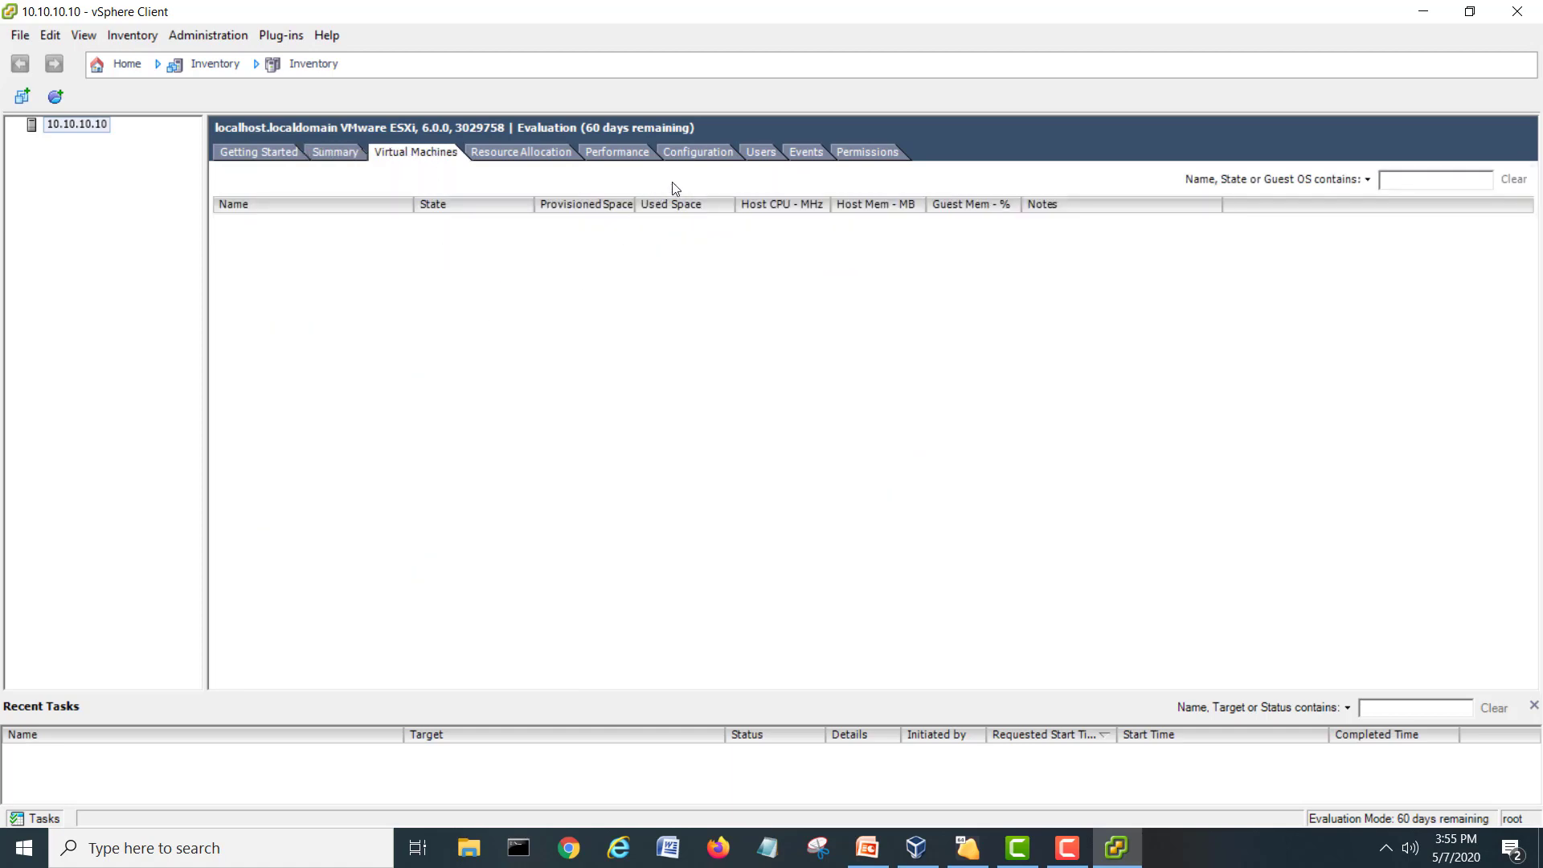
left_click(697, 152)
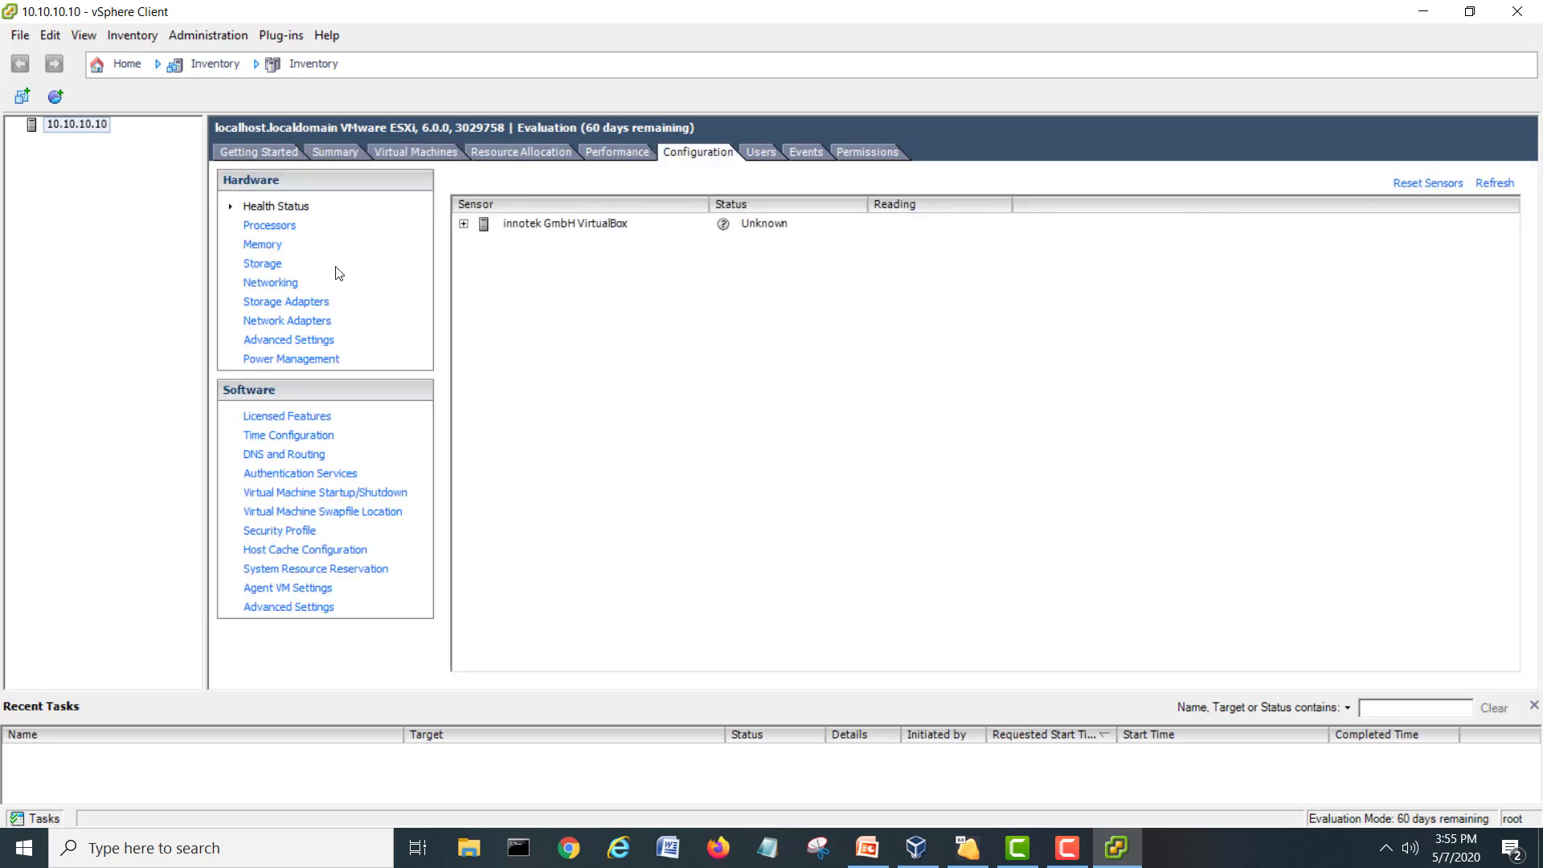
left_click(271, 282)
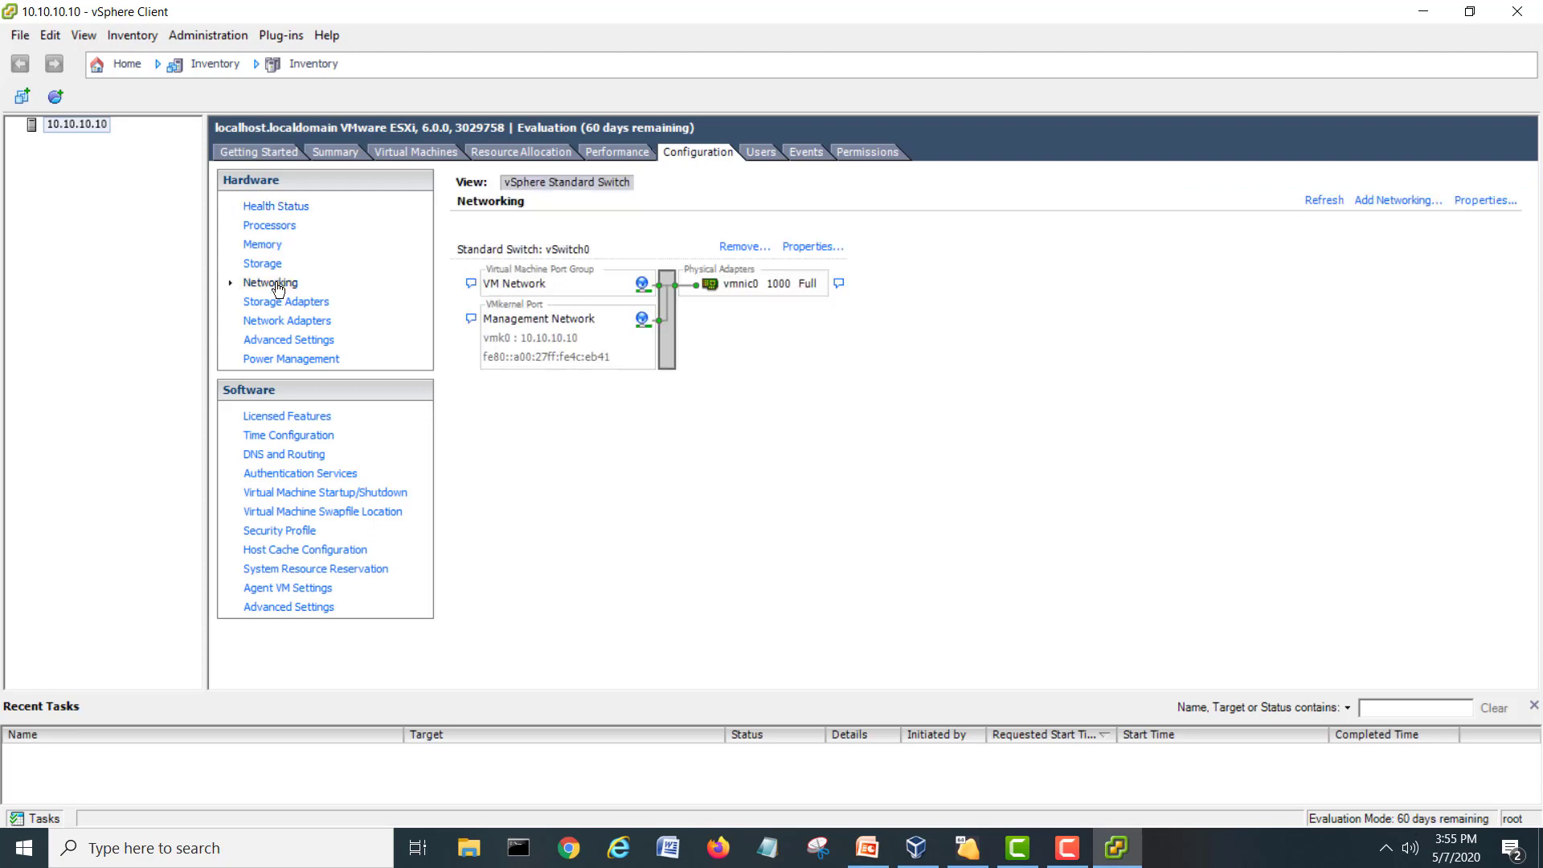
mouse_move(755, 395)
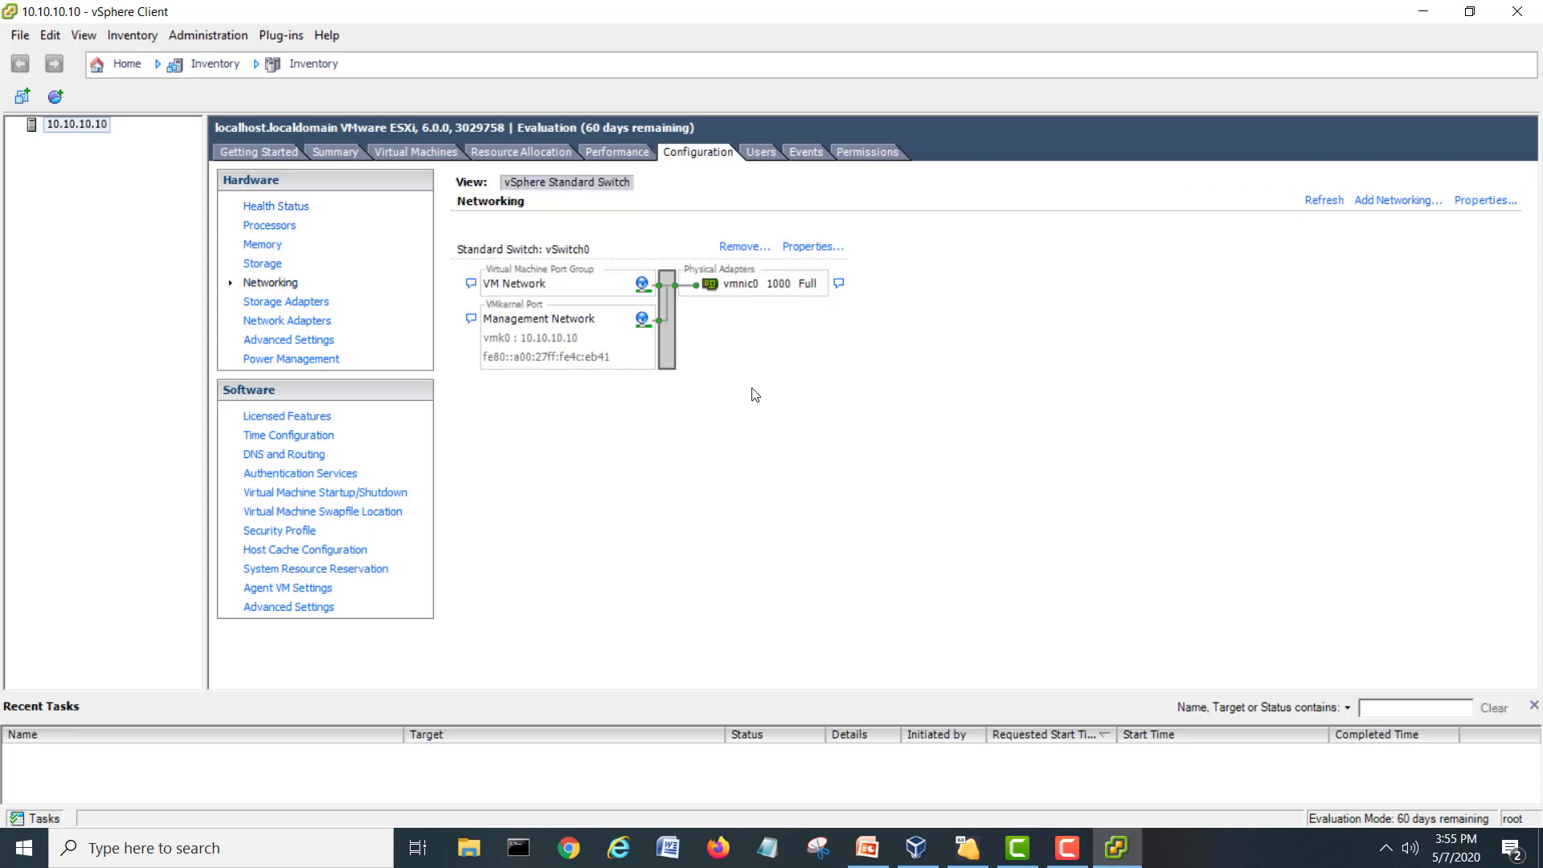
mouse_move(689, 448)
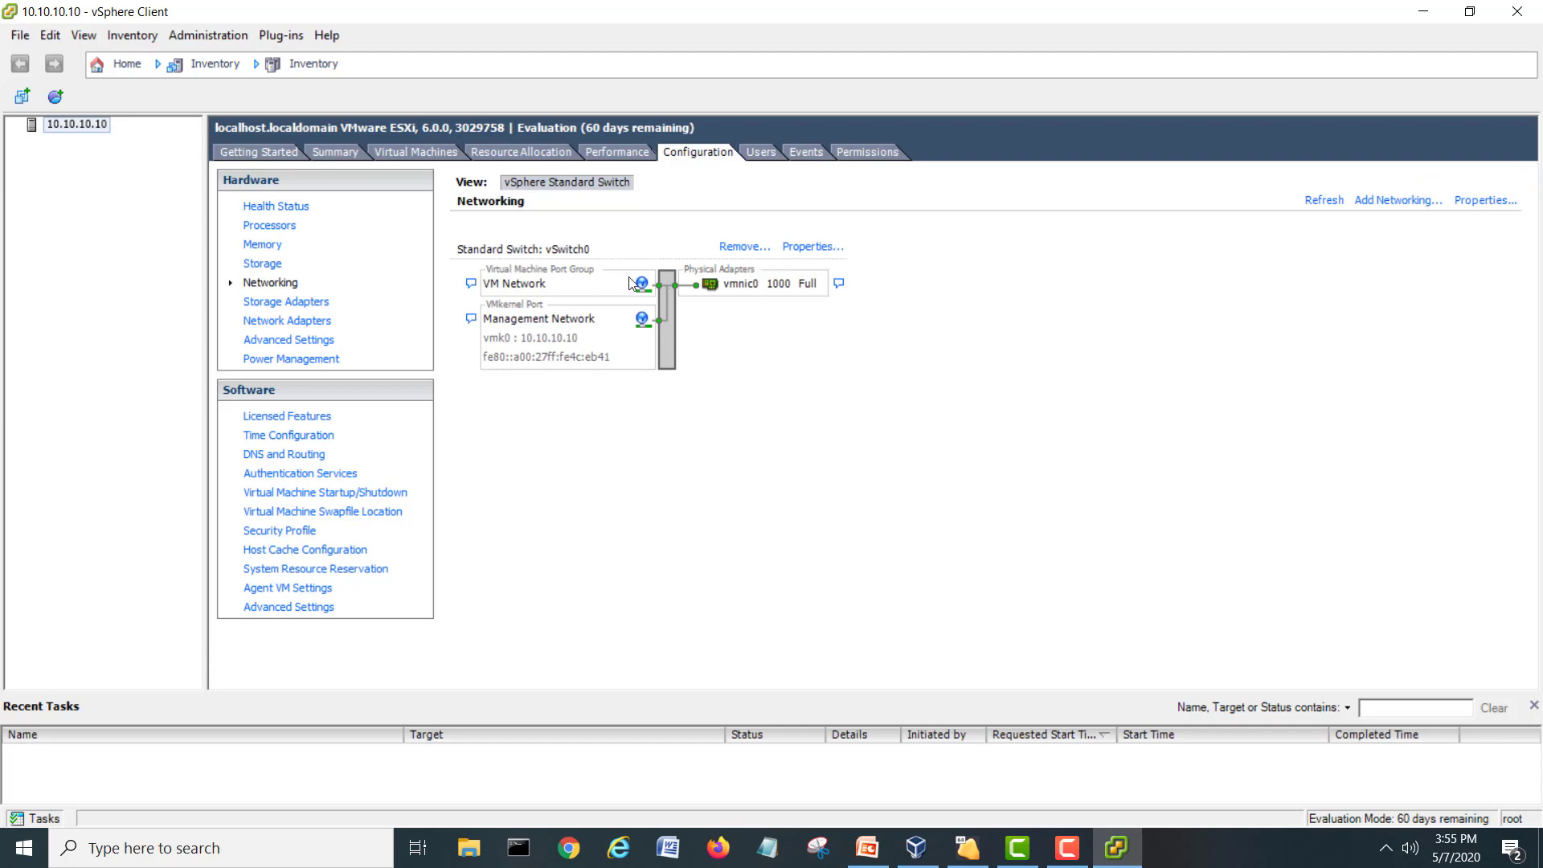
mouse_move(635, 509)
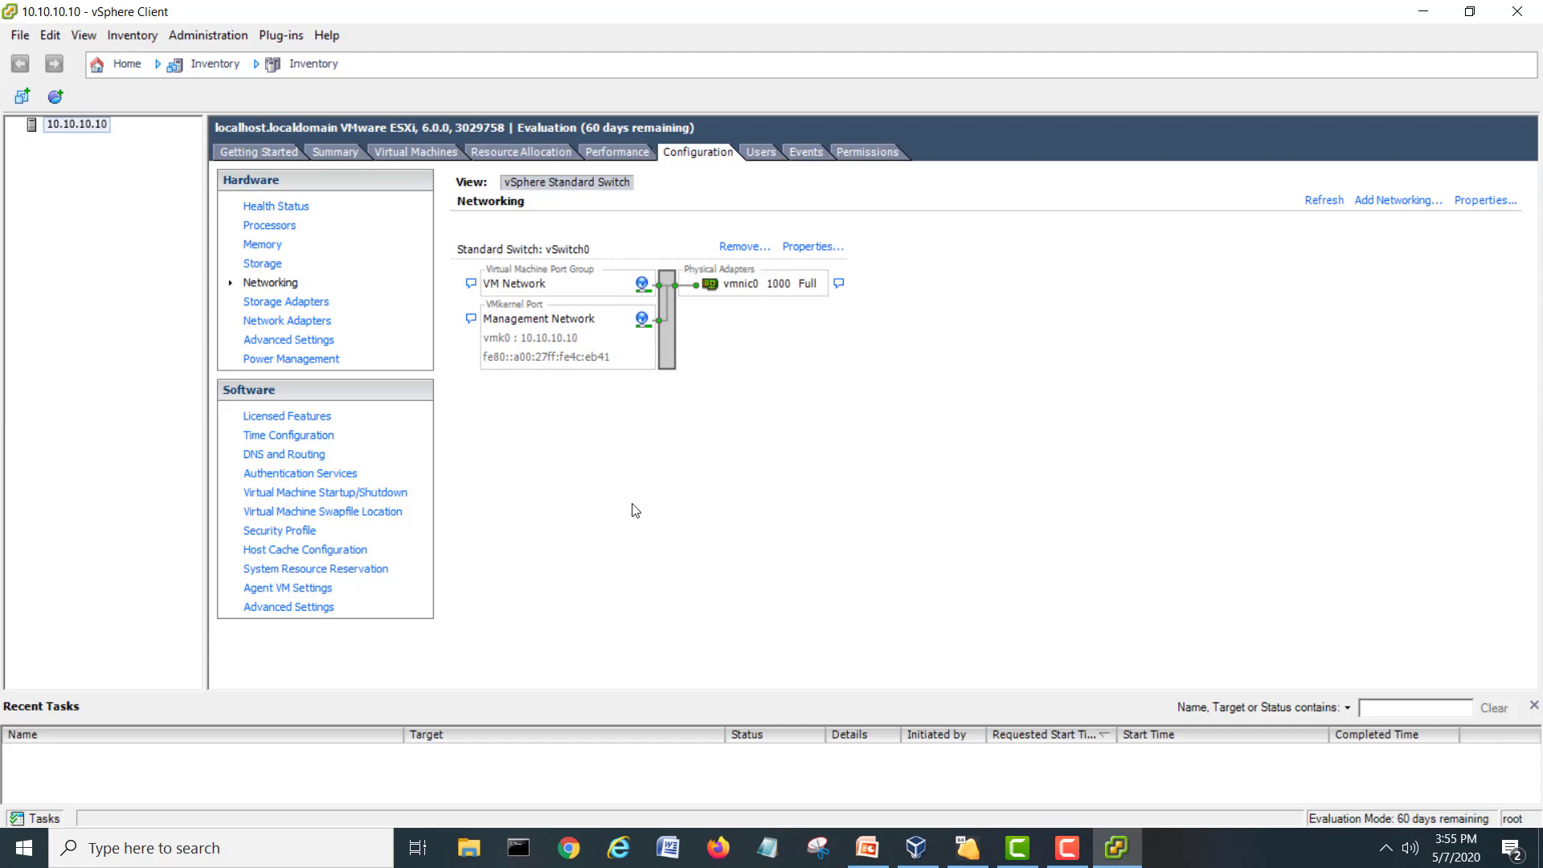
mouse_move(706, 505)
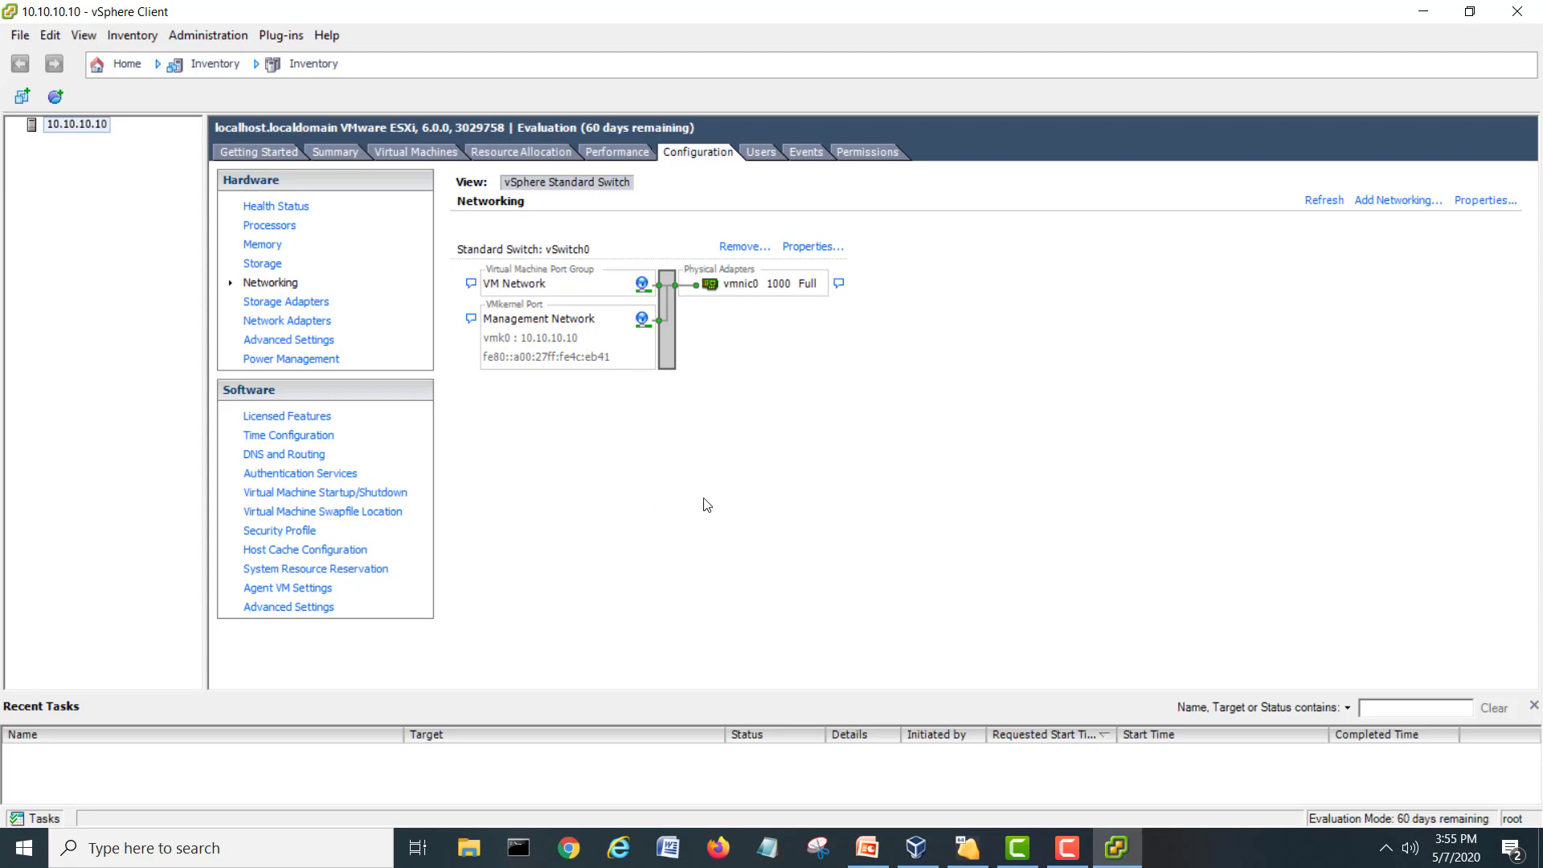
mouse_move(899, 464)
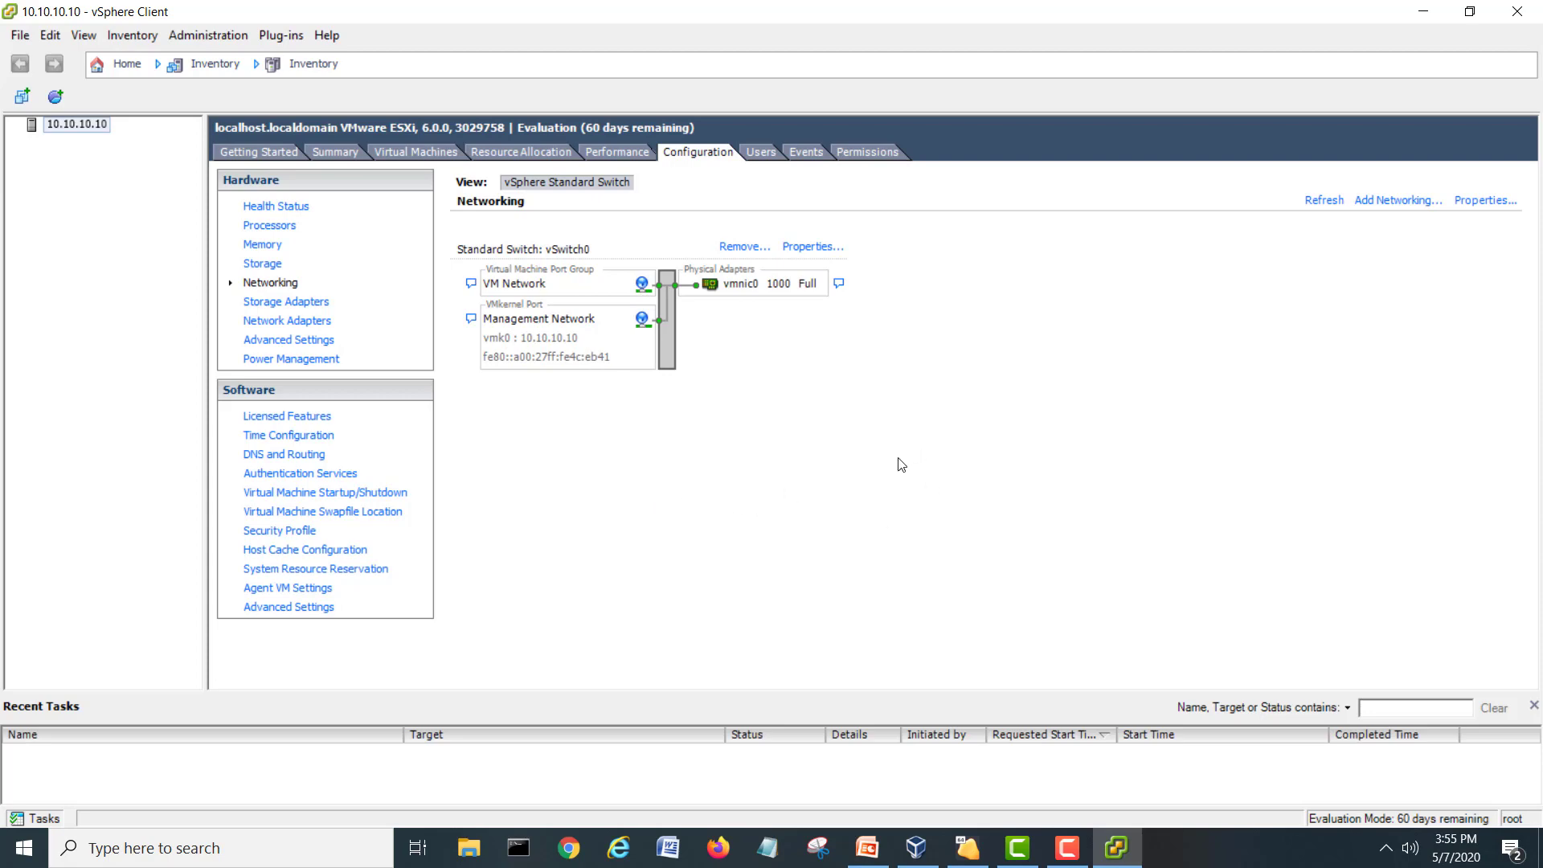
mouse_move(973, 465)
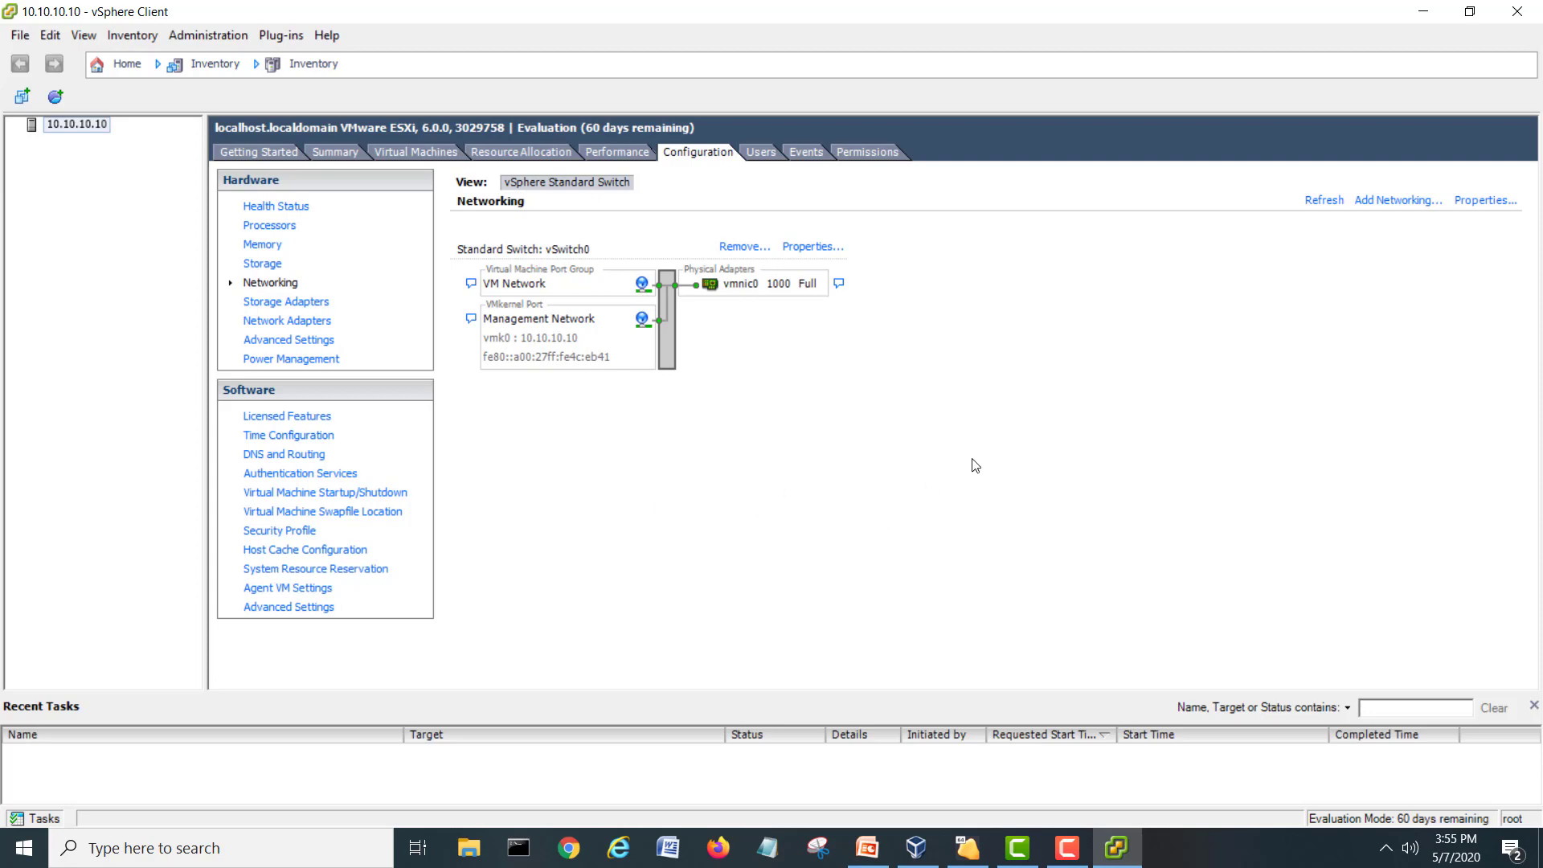
mouse_move(1023, 532)
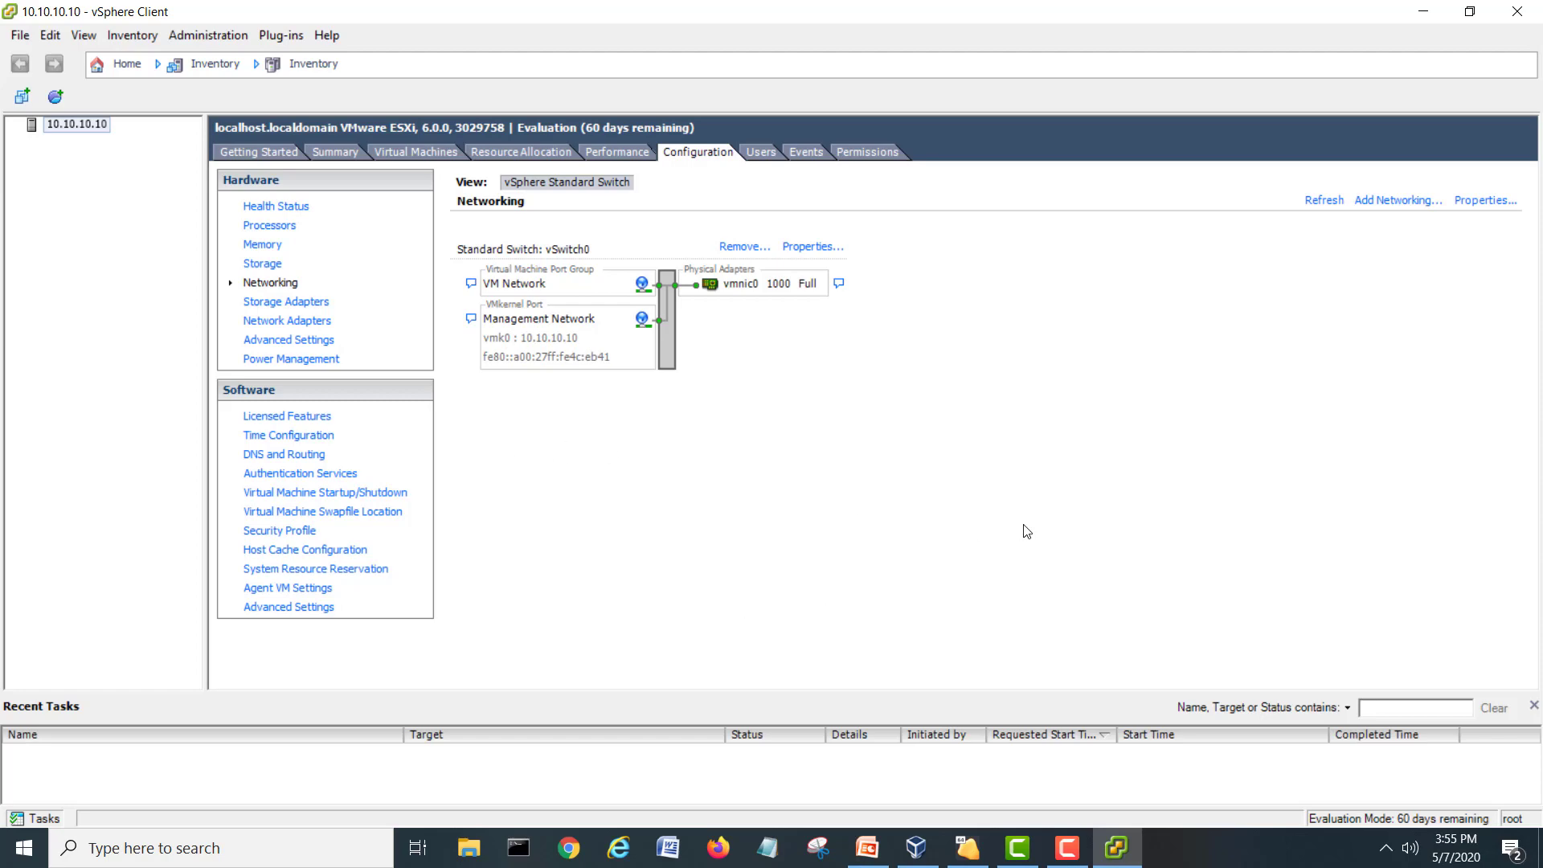
mouse_move(1012, 526)
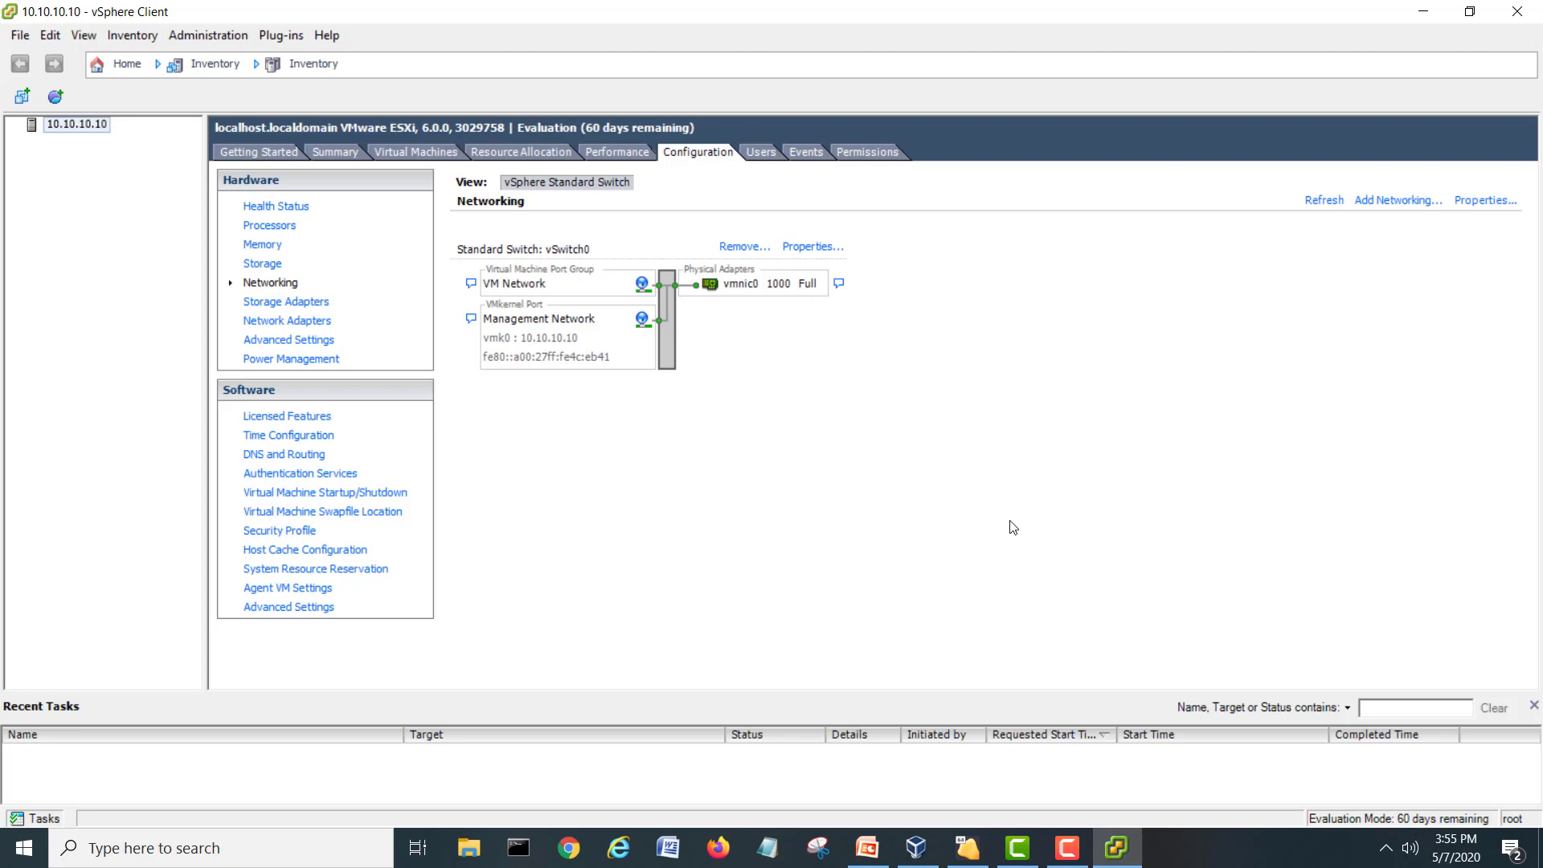
mouse_move(1021, 528)
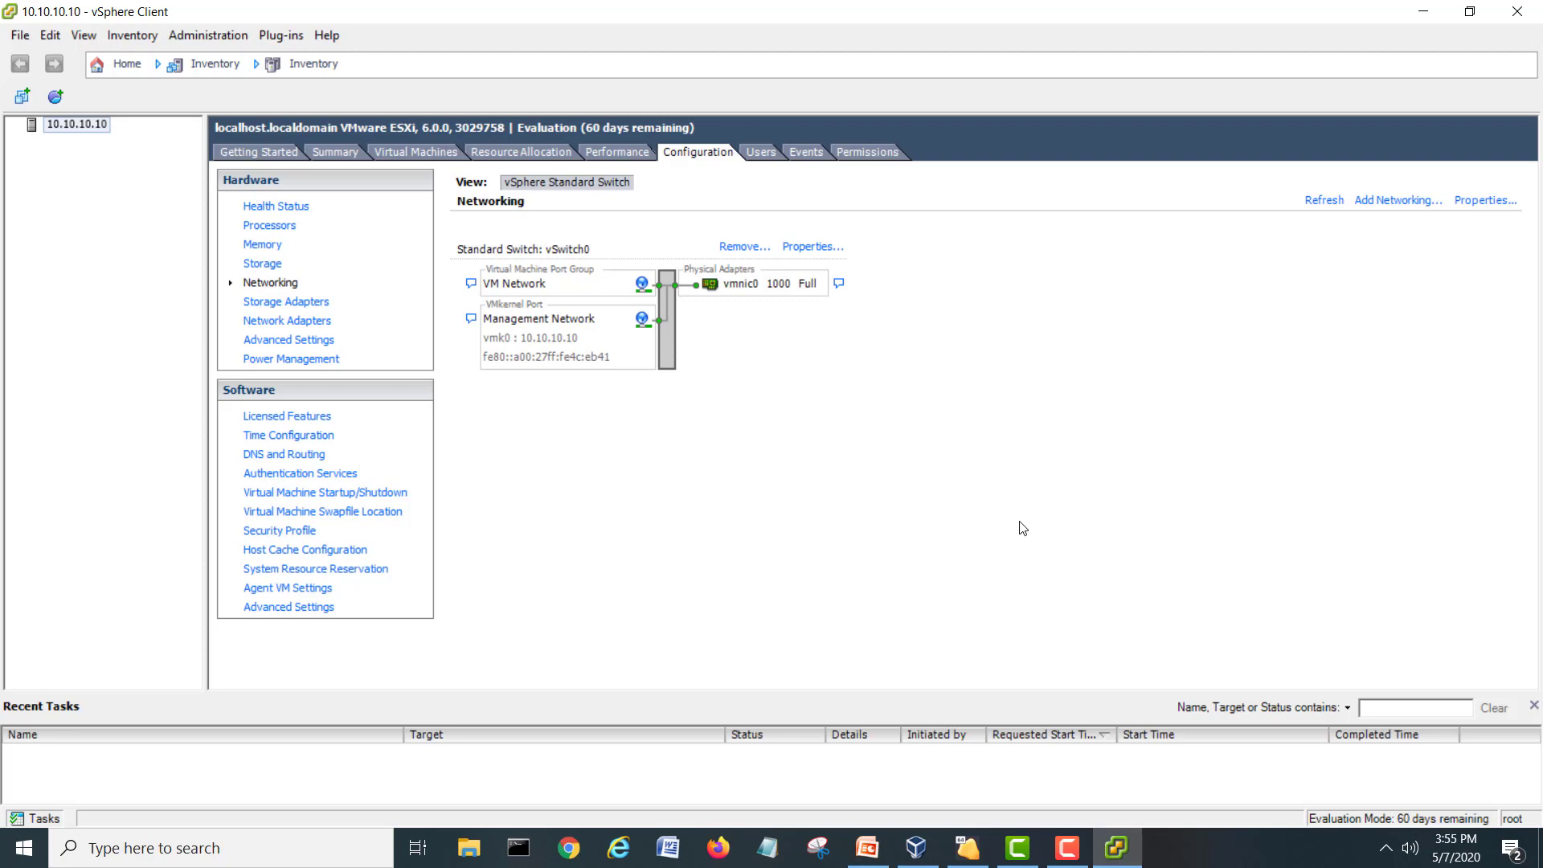